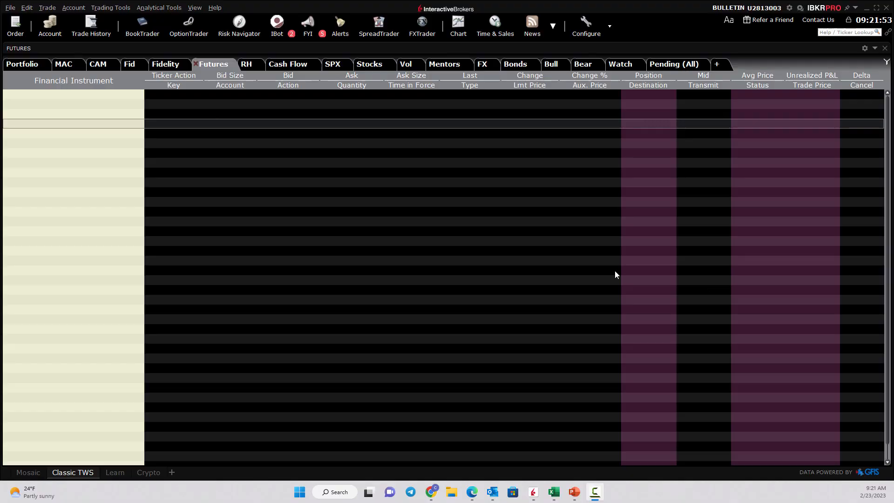
- Enter AAPL in an empty Financial Instrument row and choose the APPLE INC NASDAQ stock listing
left_click(72, 133)
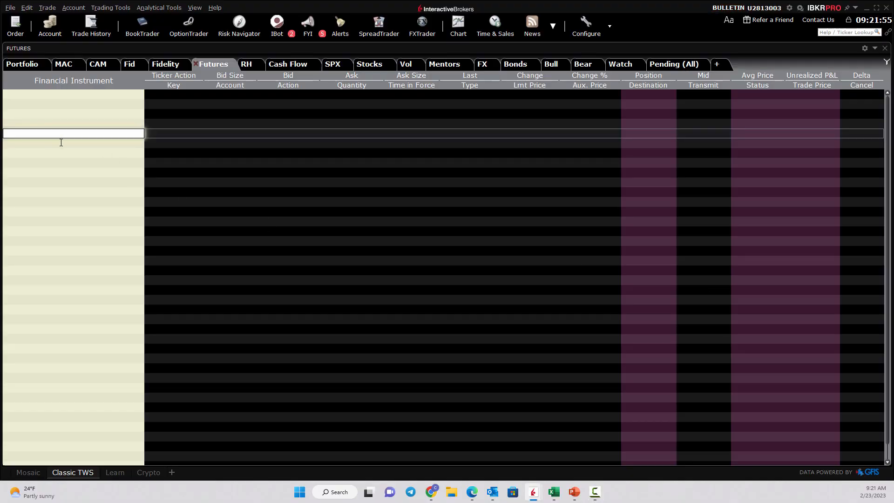
type("aapl")
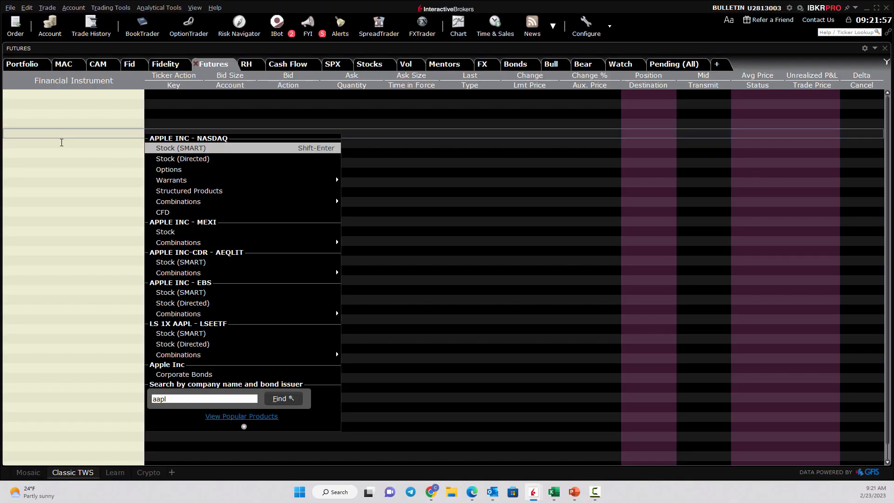
left_click(179, 148)
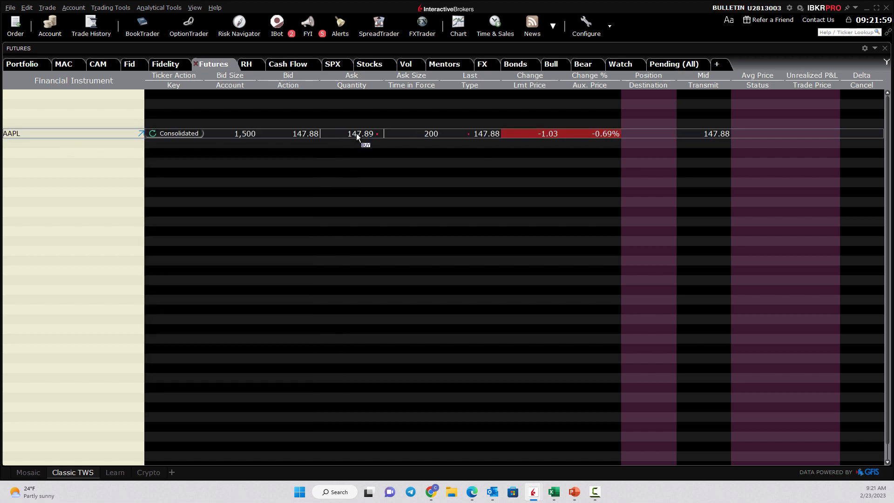
- Start a 100-share AAPL buy ticket from the Ask price, set it to market, and view its conditions
left_click(359, 133)
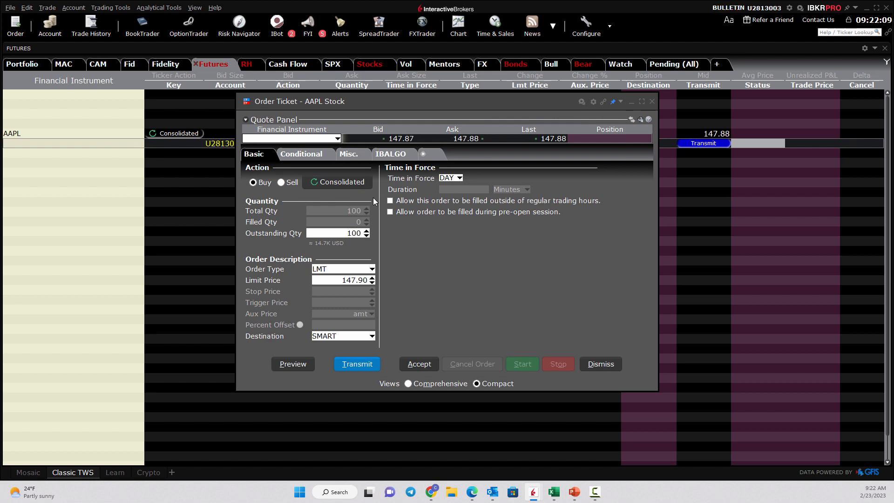
mouse_move(283, 153)
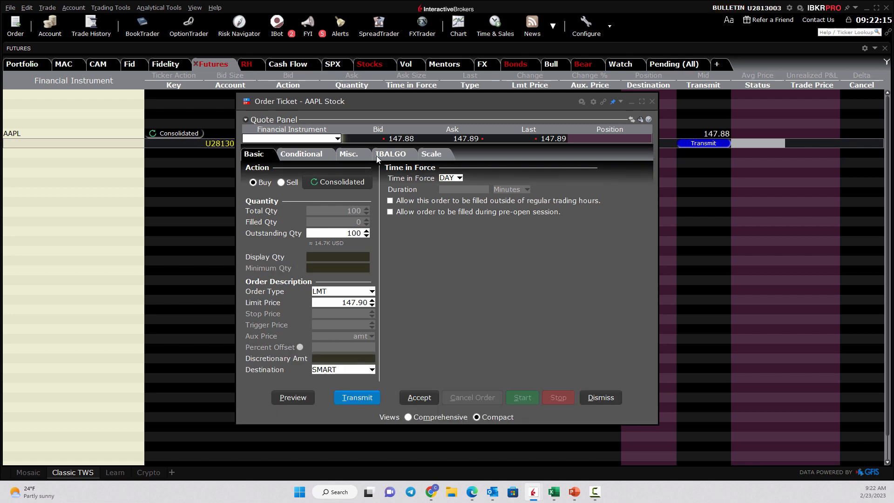
left_click(301, 154)
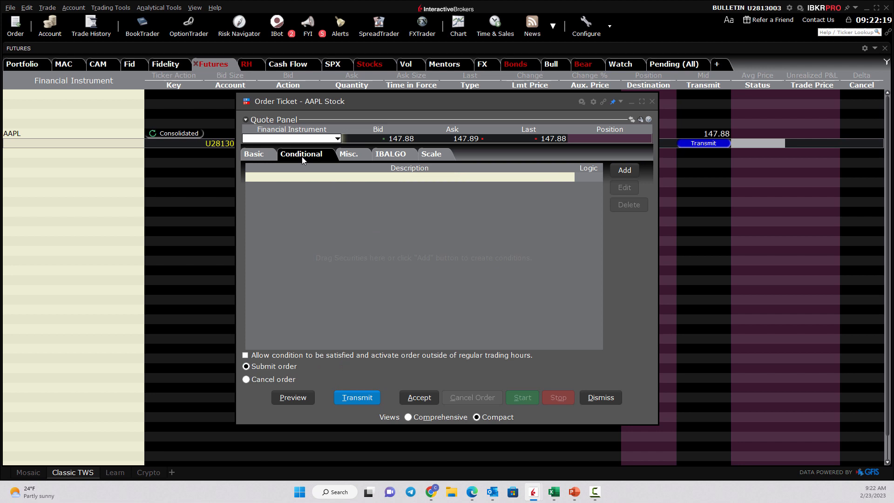
mouse_move(483, 259)
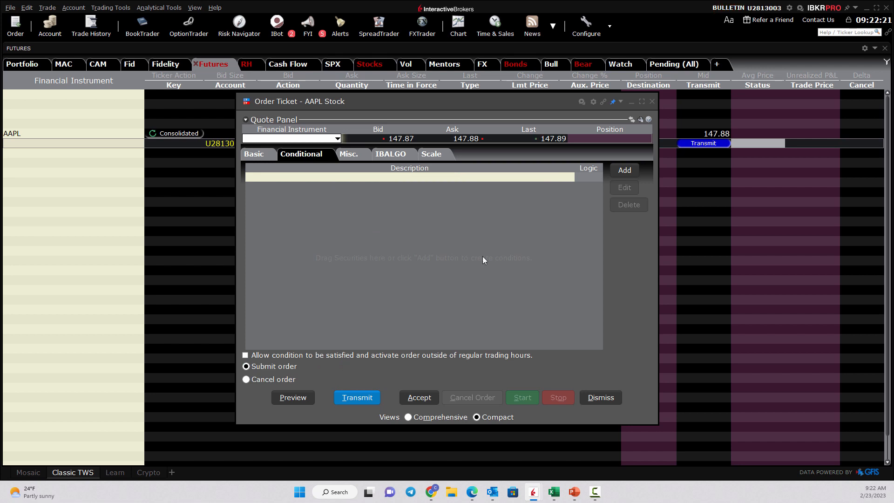
left_click(253, 153)
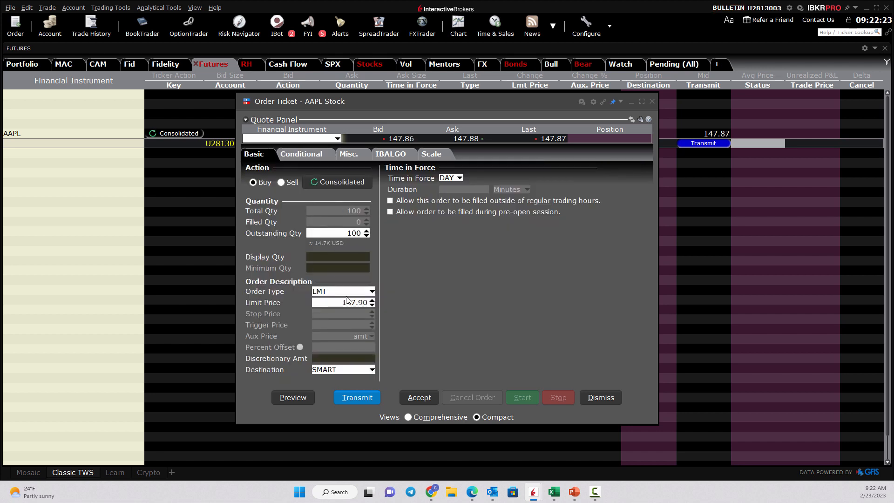
left_click(372, 302)
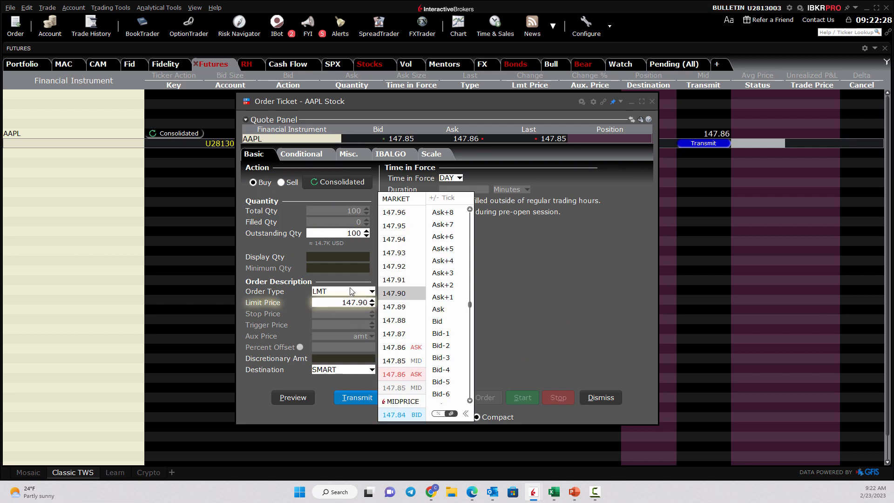
left_click(395, 198)
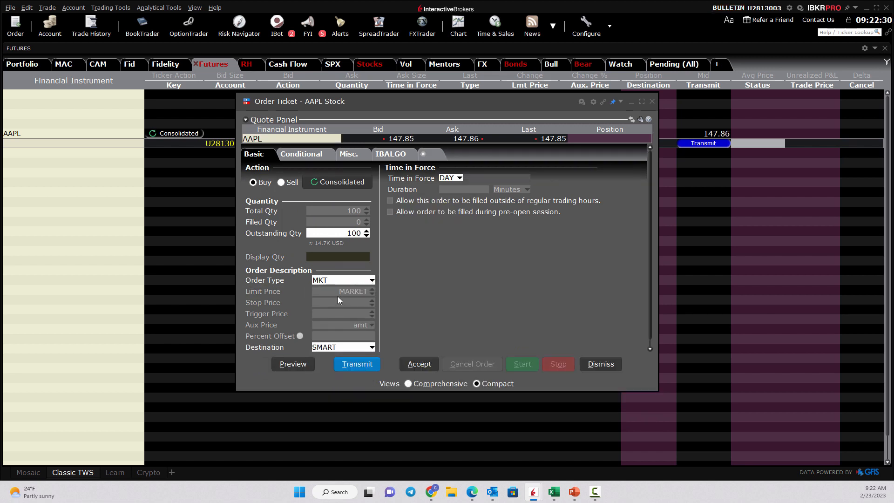
left_click(301, 154)
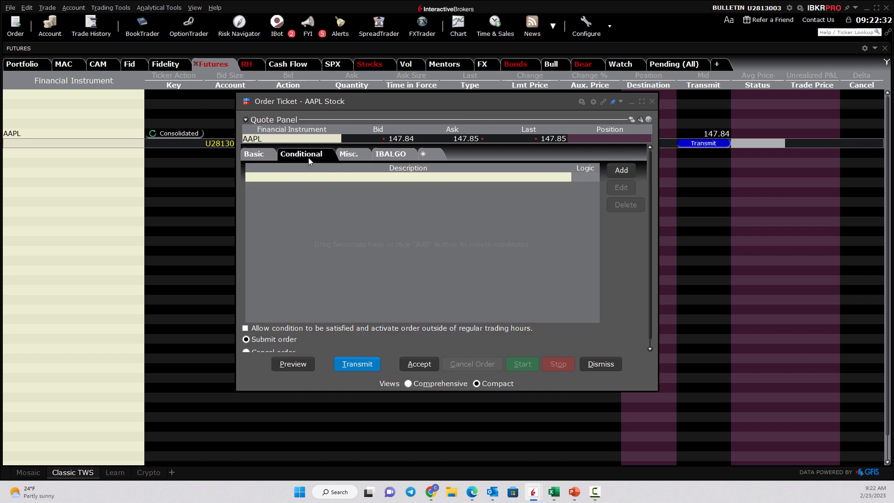
mouse_move(428, 249)
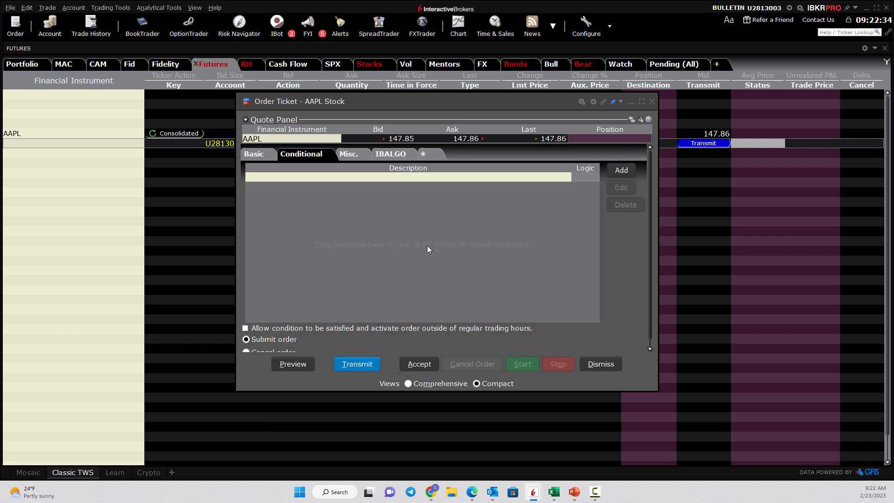
- Begin a price condition on the order with AAPL as the underlying
left_click(620, 169)
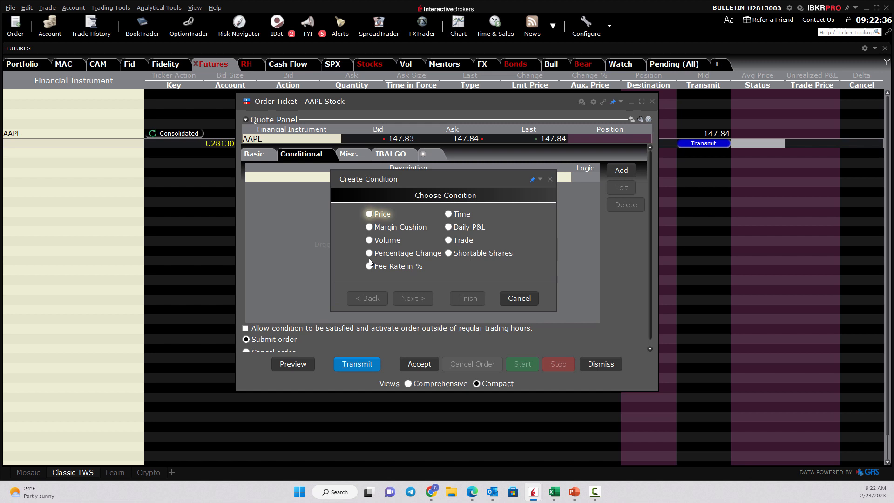
left_click(370, 214)
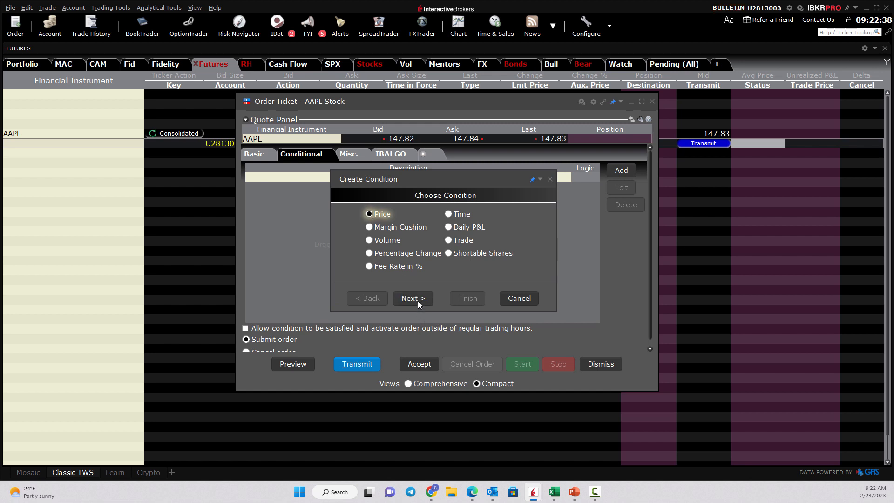
left_click(412, 298)
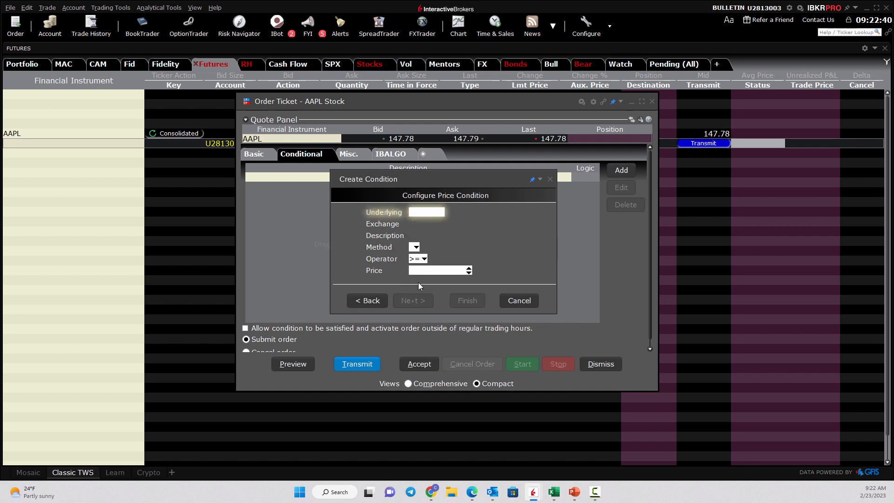
type("aapl")
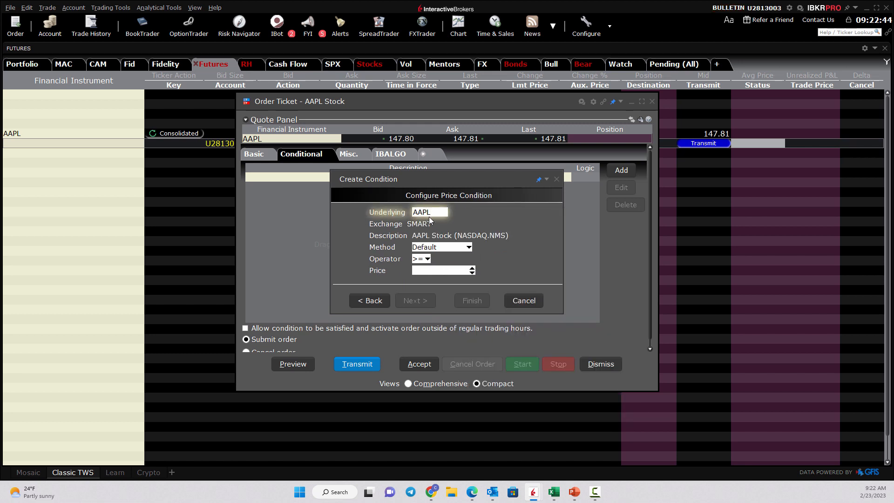
mouse_move(409, 217)
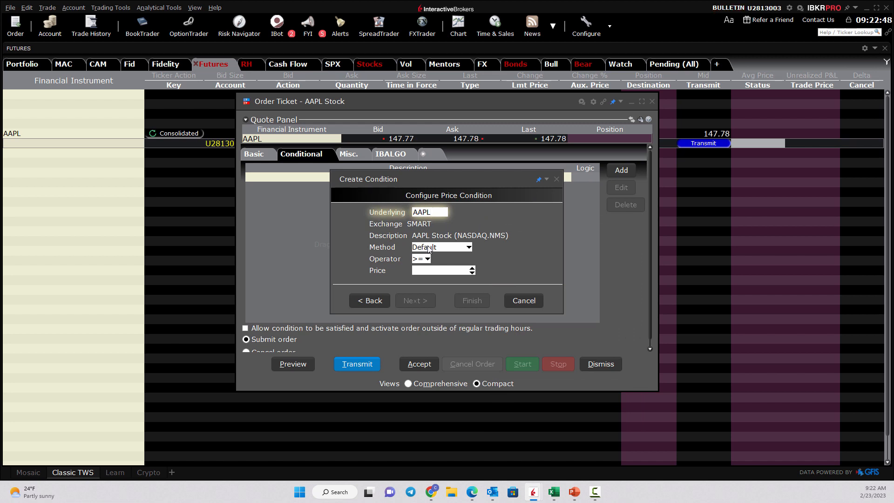
- Trigger on AAPL's last price at or above 148.50 and add the condition
left_click(440, 246)
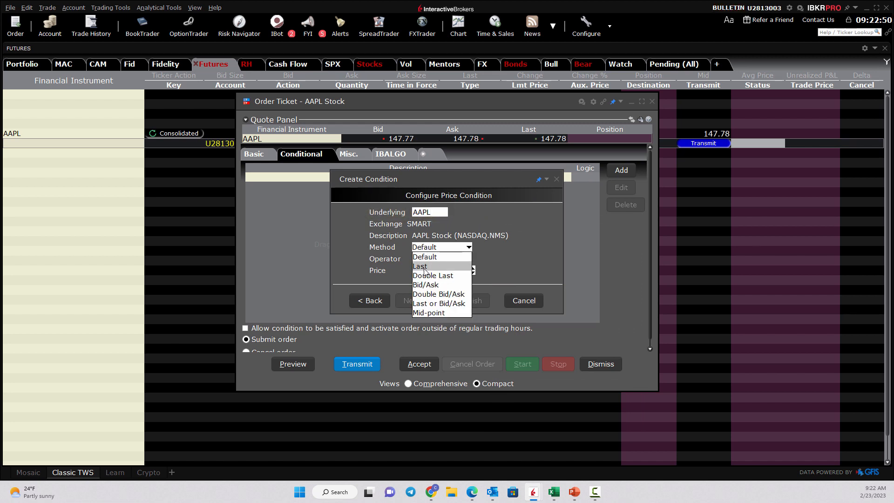
left_click(420, 267)
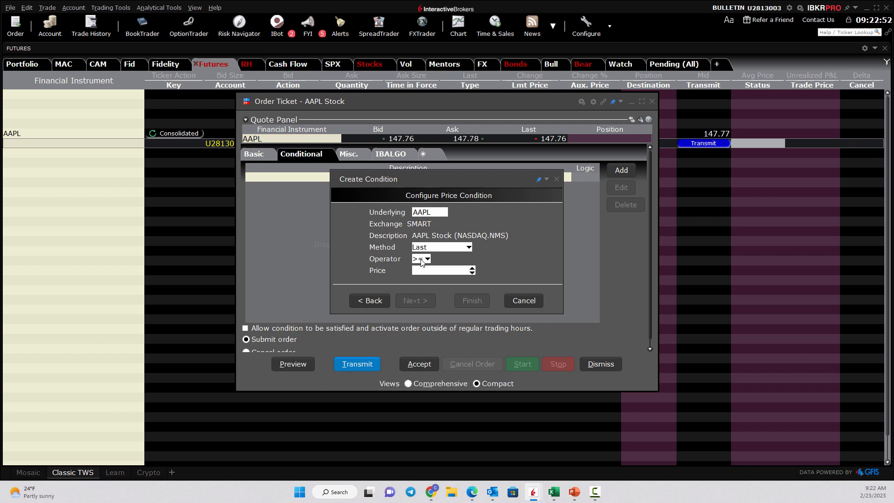
left_click(442, 270)
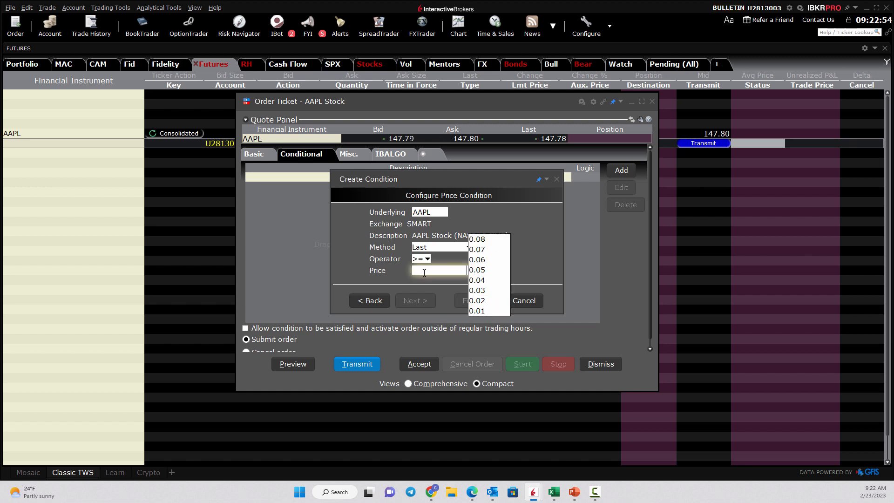
type("148.50")
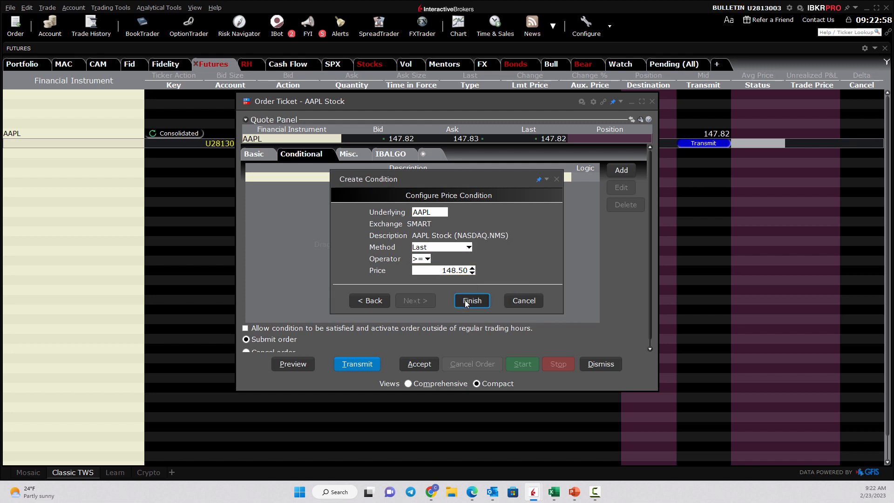
left_click(471, 301)
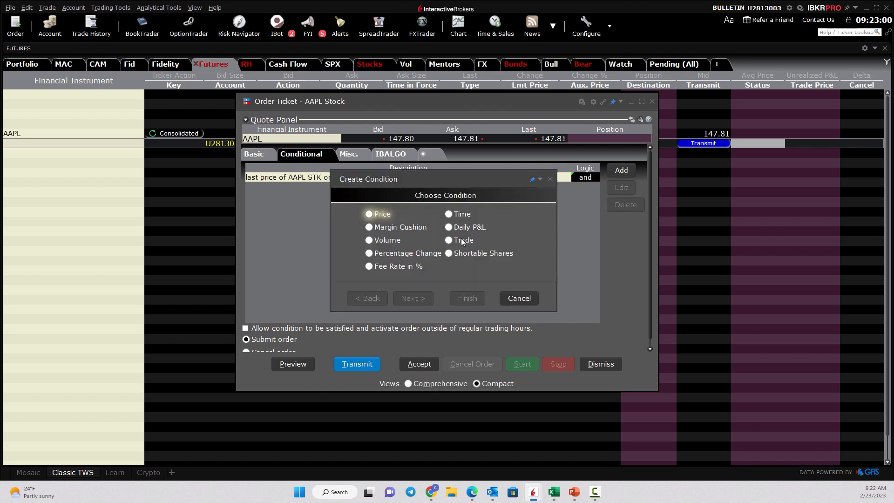
left_click(449, 214)
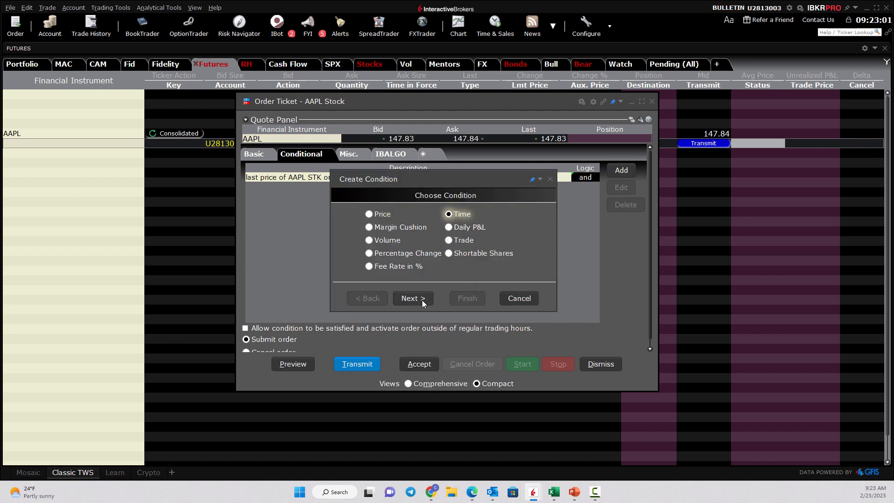
left_click(412, 298)
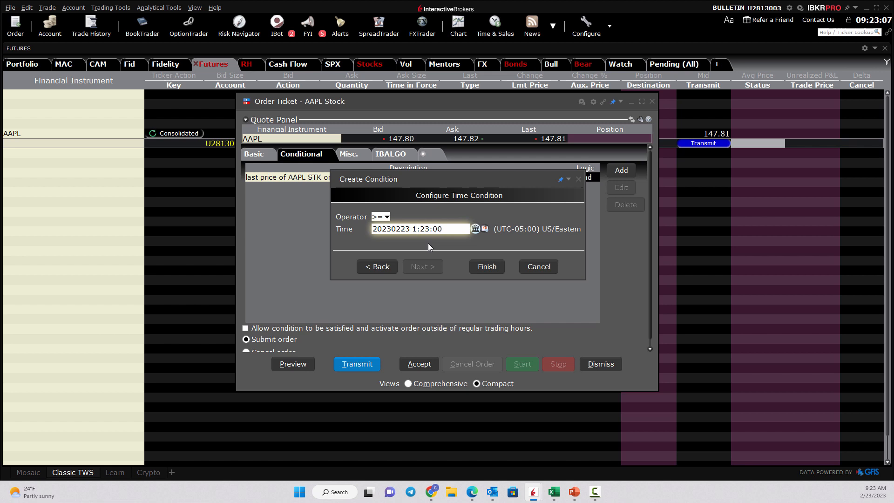
left_click(485, 266)
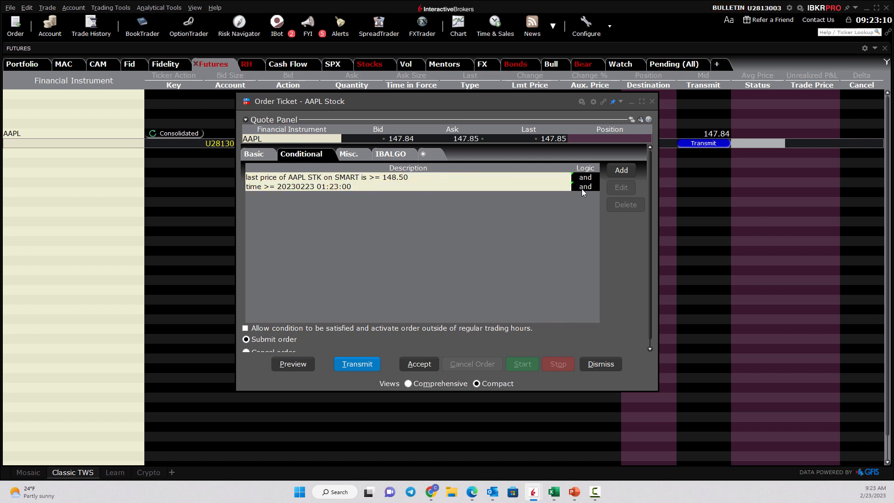
left_click(585, 186)
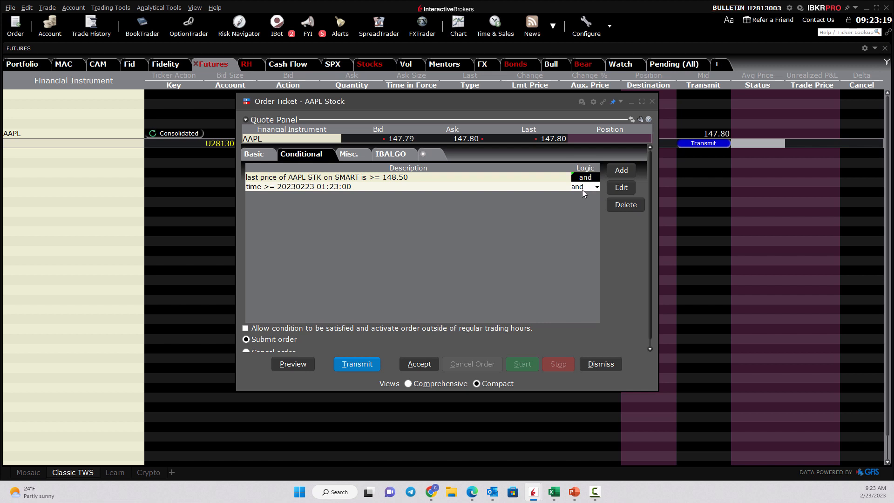
mouse_move(514, 189)
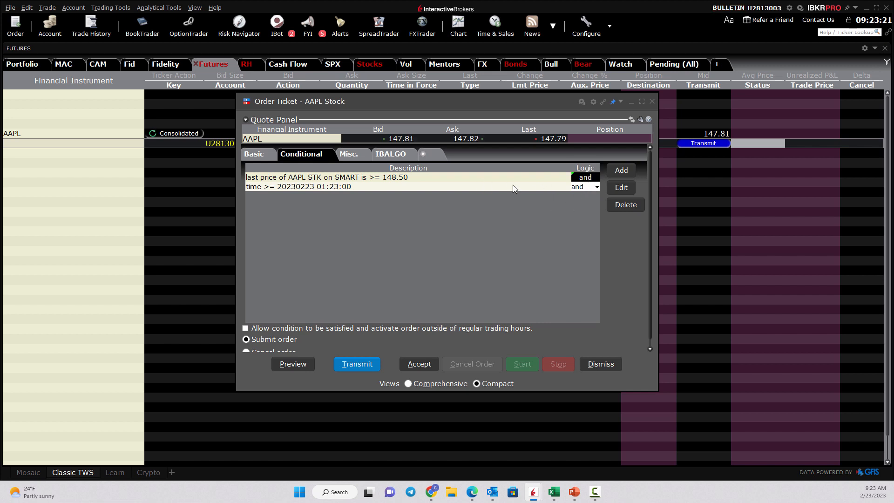
- Add a price condition requiring SPY's default price at or above 401.00
left_click(620, 169)
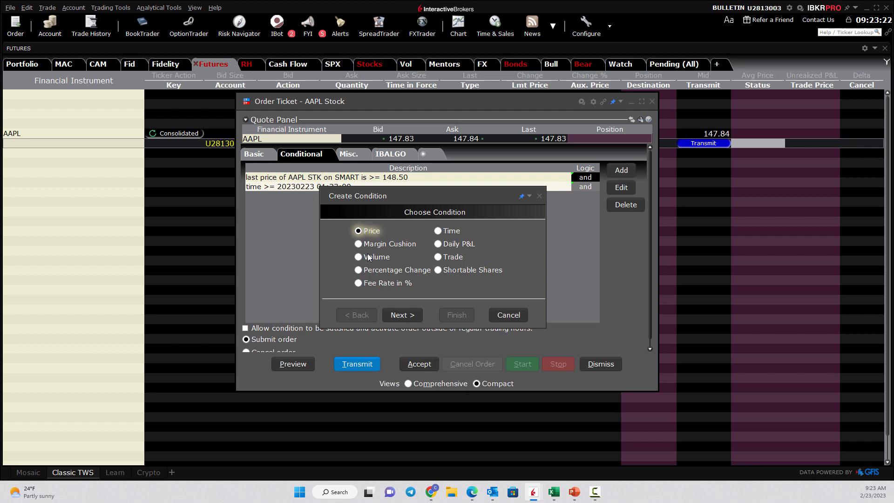
left_click(402, 314)
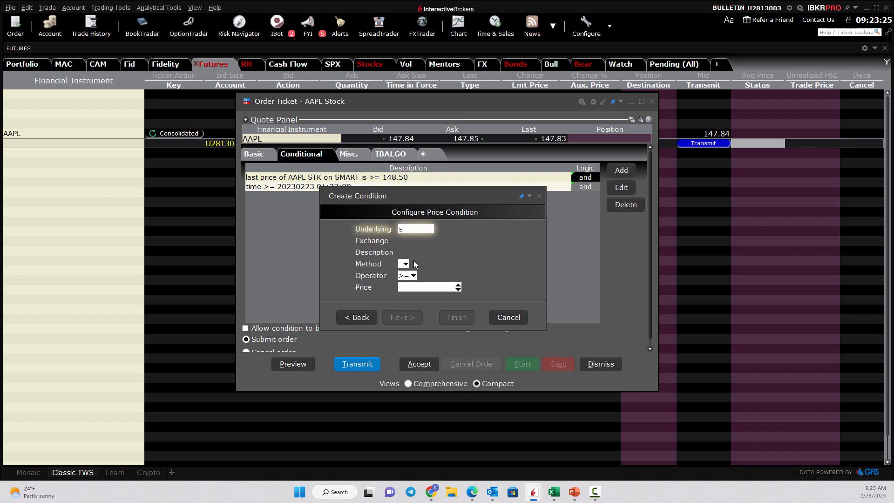
type("PY")
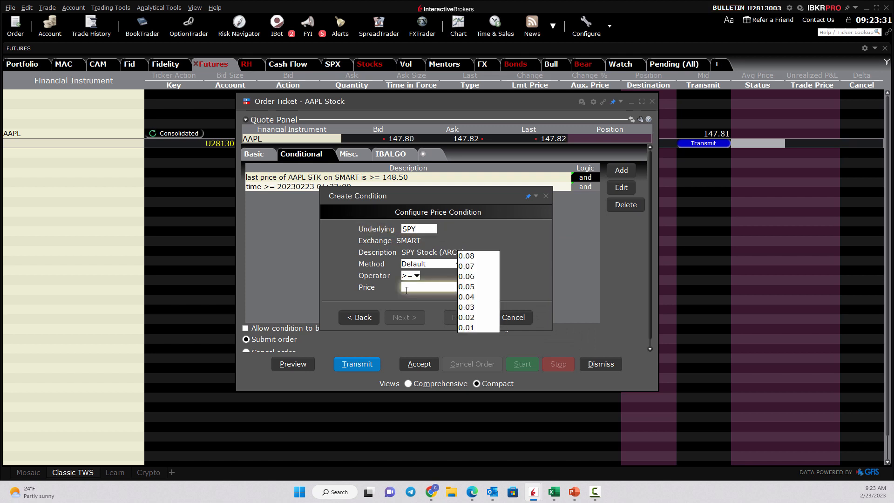
type("401.00")
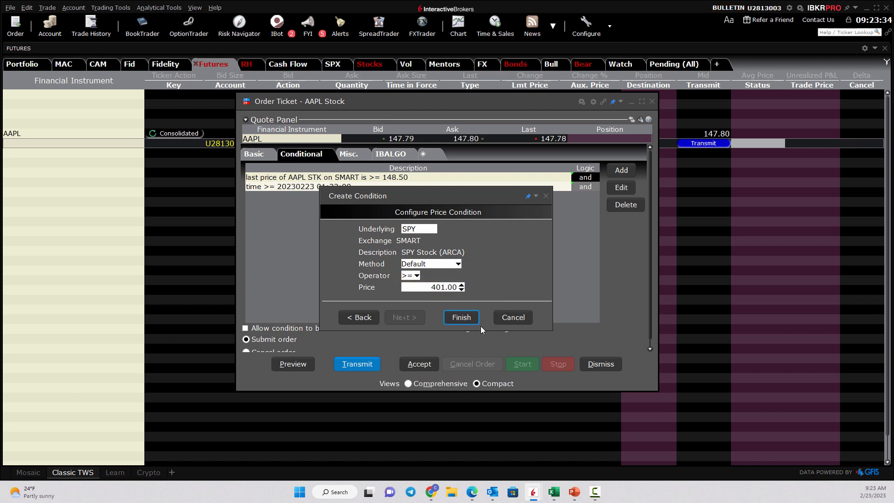
left_click(460, 316)
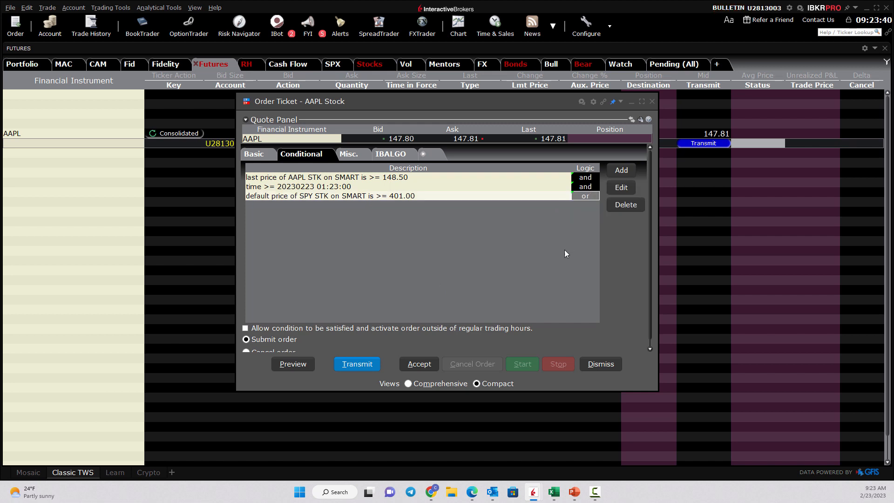
mouse_move(390, 183)
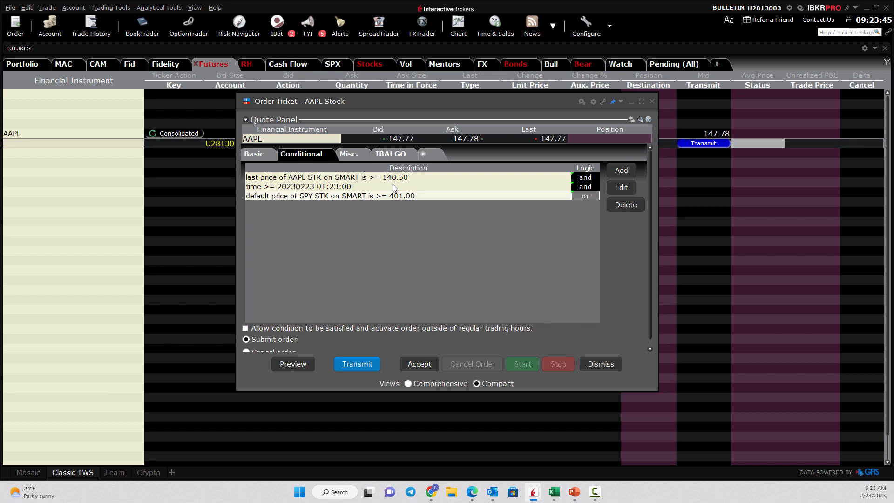
mouse_move(415, 202)
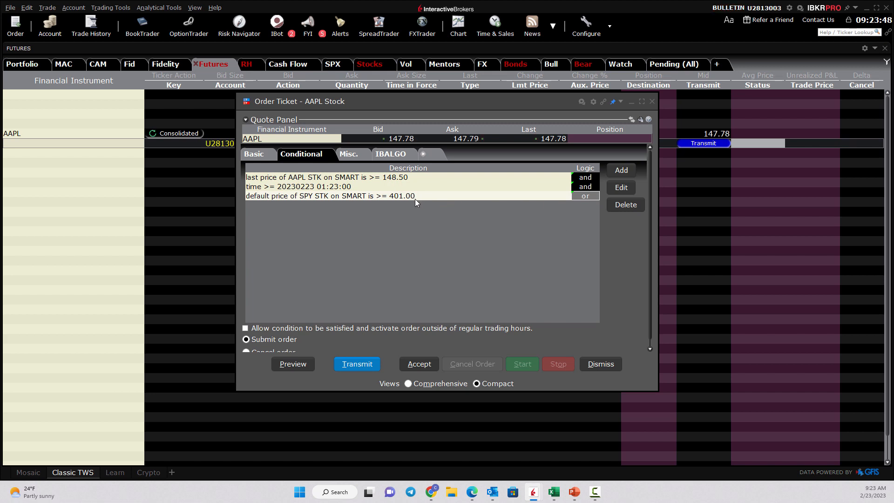
- Toggle the SPY condition's logic from OR to AND so all three conditions combine
left_click(584, 195)
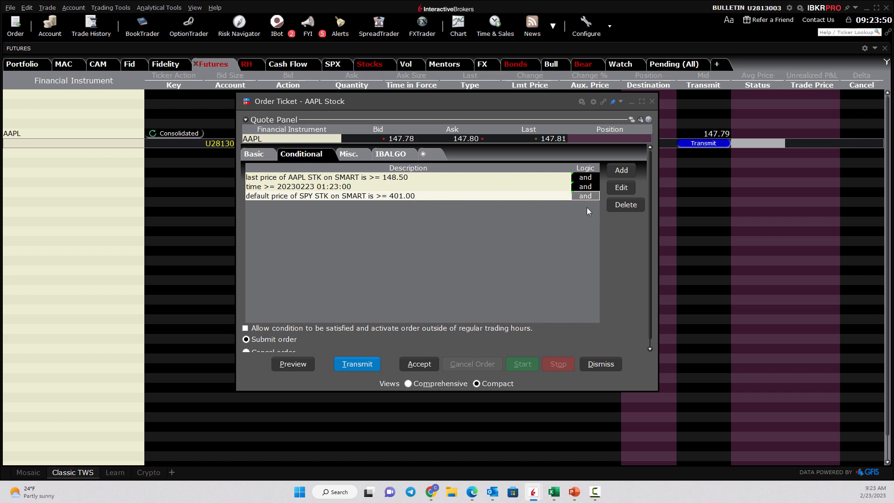
mouse_move(390, 219)
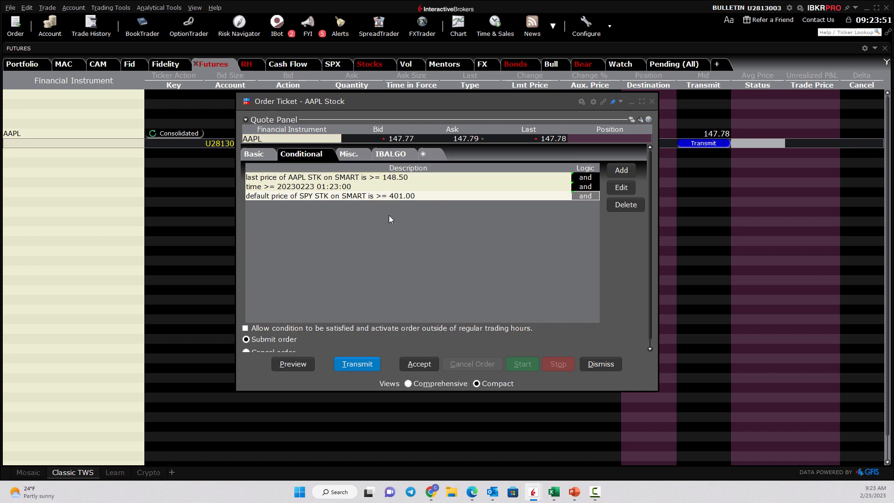
mouse_move(399, 214)
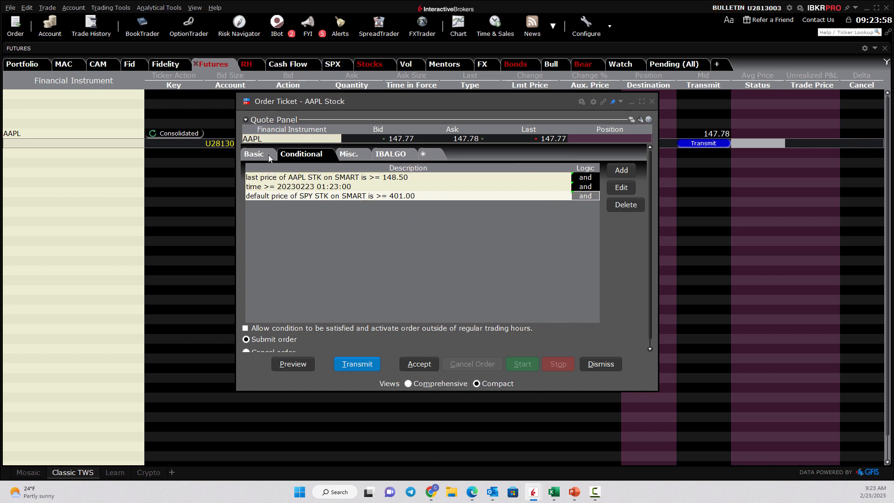
- Change the AAPL order type to LMT with limit price 147.90, keeping the conditions attached
left_click(253, 154)
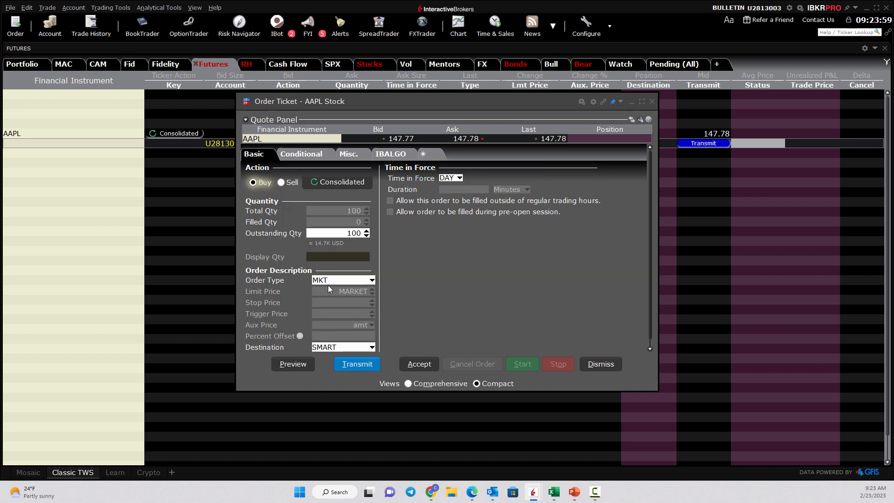
left_click(372, 280)
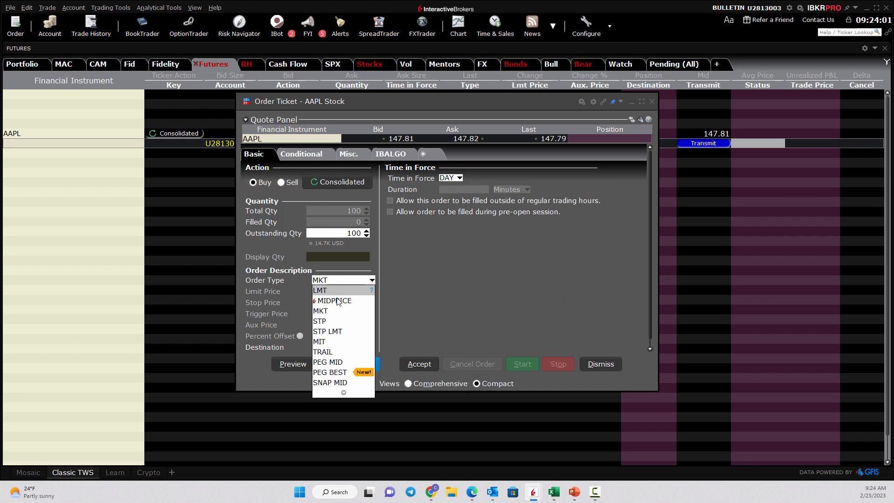
left_click(320, 311)
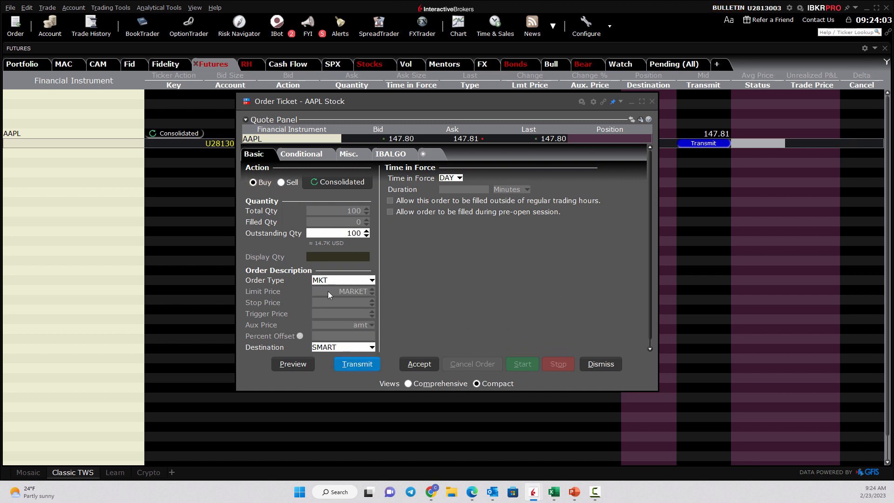
left_click(342, 280)
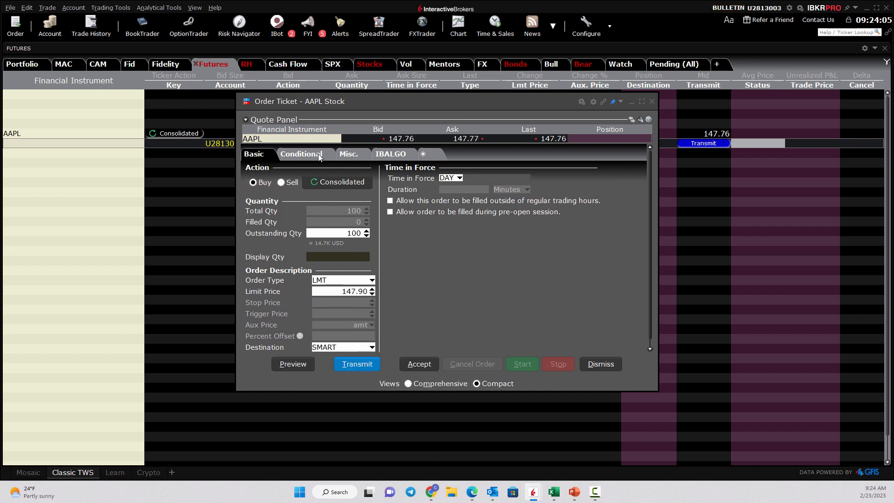
left_click(356, 292)
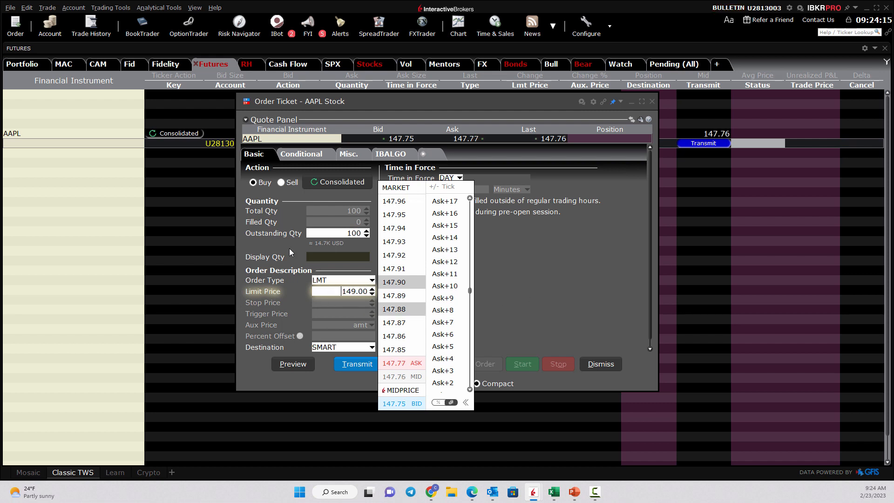
left_click(301, 153)
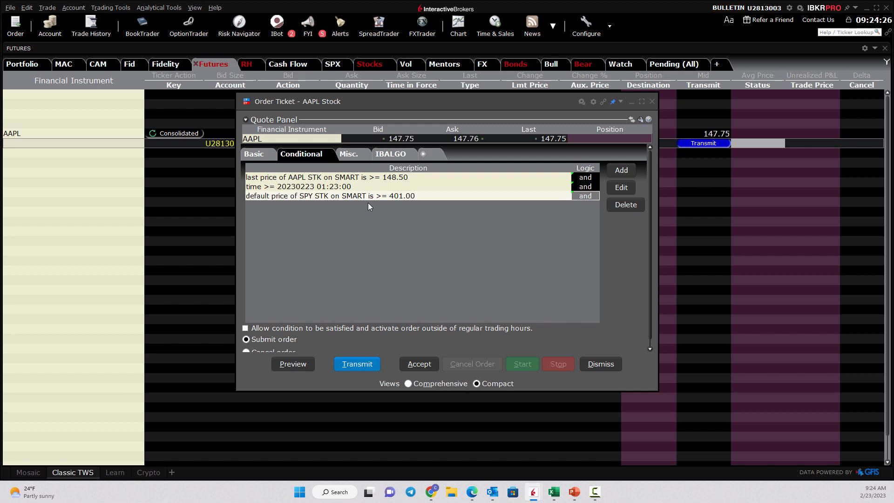
mouse_move(352, 192)
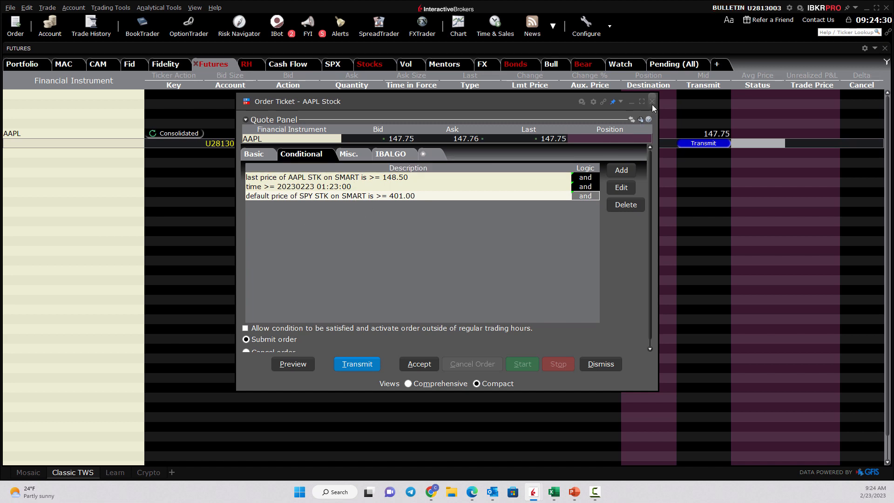
- Stage the AAPL order, add the AAPL Apr 21 '23 150 call from the option chain, and start a buy from its Ask
left_click(652, 102)
type("aapl")
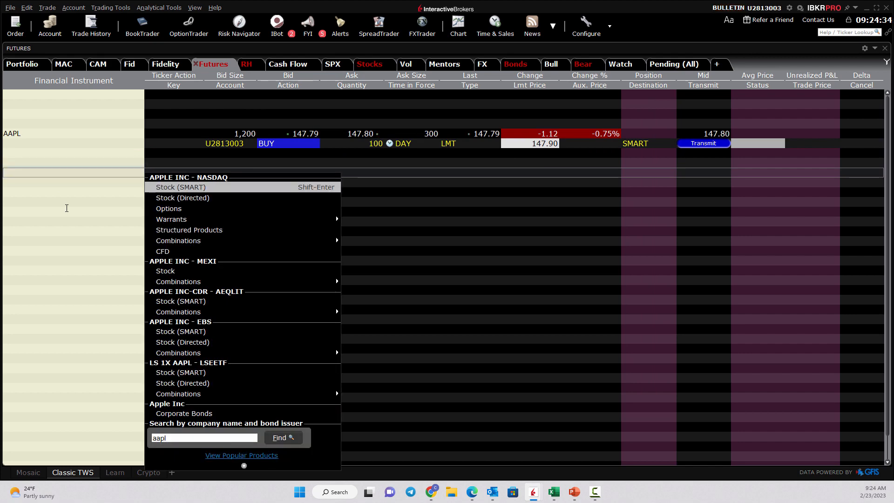
left_click(168, 208)
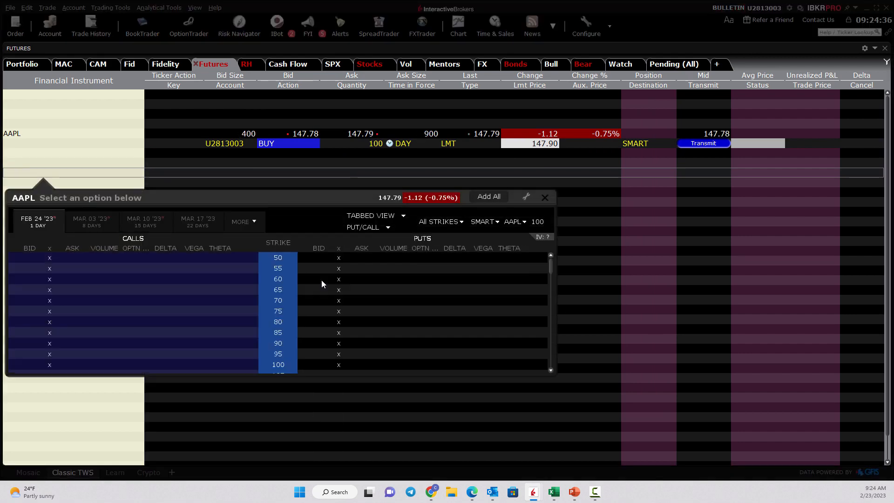
left_click(240, 222)
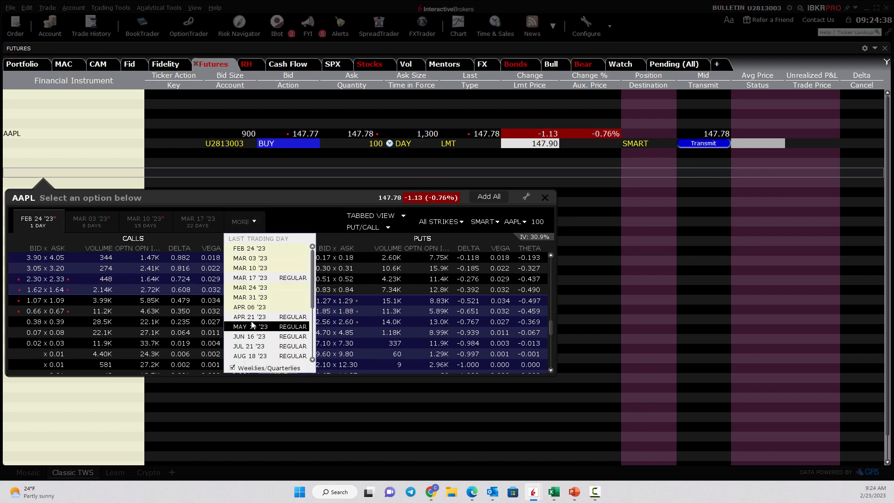
left_click(248, 317)
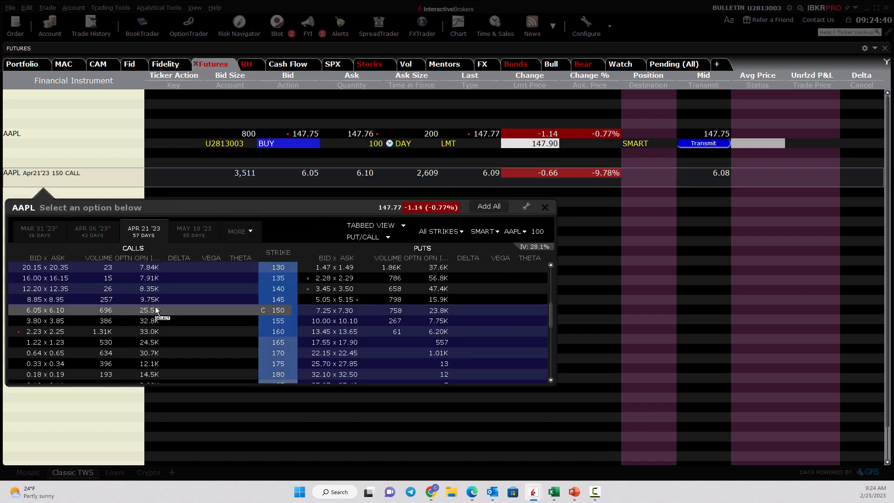
left_click(543, 206)
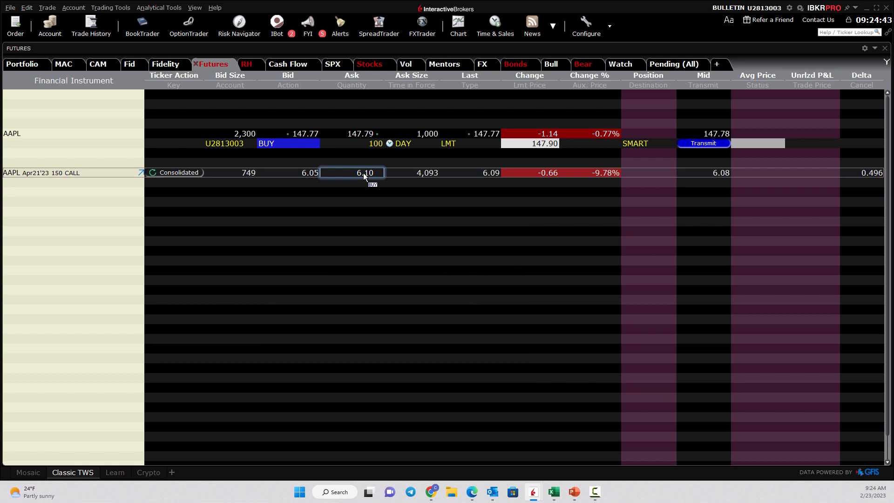
left_click(364, 172)
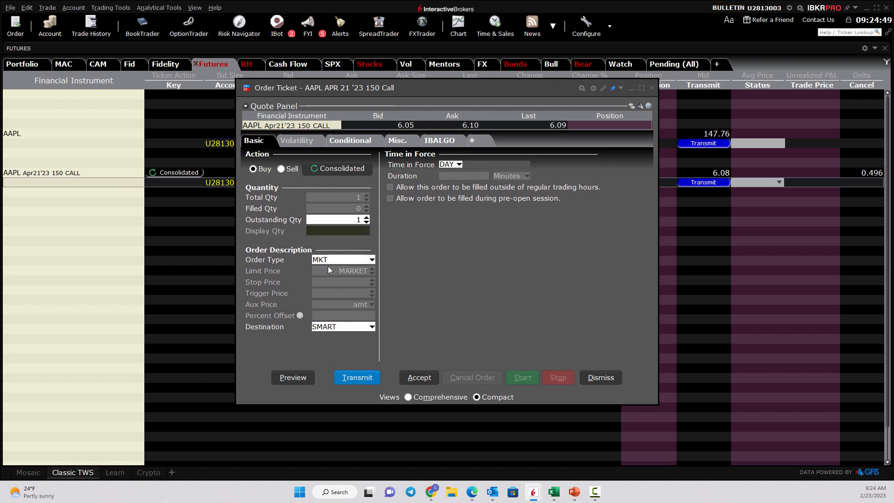
- Make the call order a limit order conditional on AAPL's default price at or above 148.50
left_click(342, 259)
type("6.5")
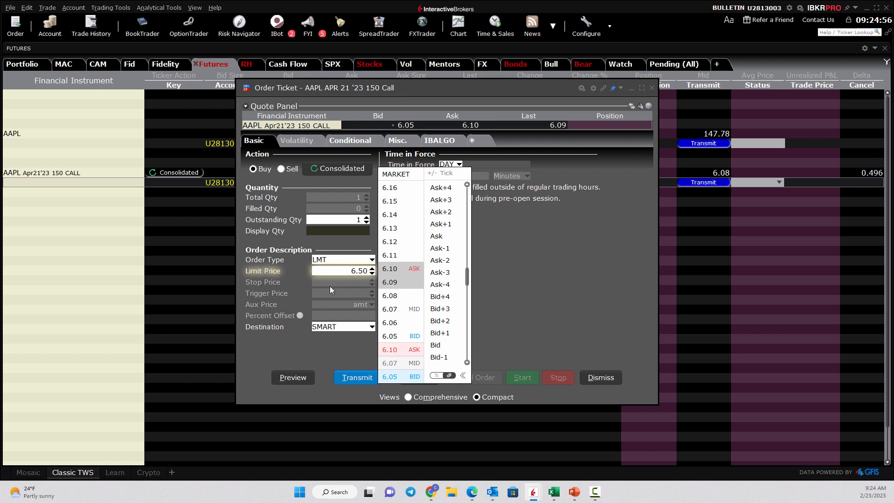
mouse_move(347, 253)
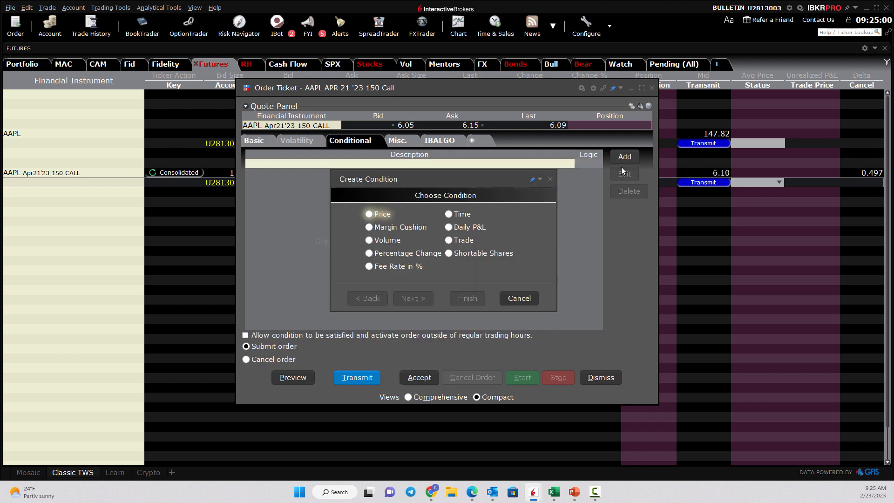
left_click(368, 214)
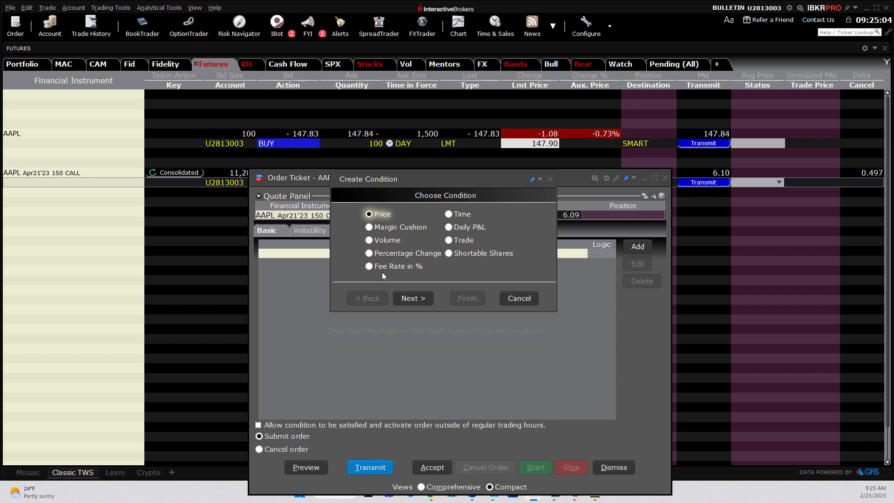
left_click(413, 298)
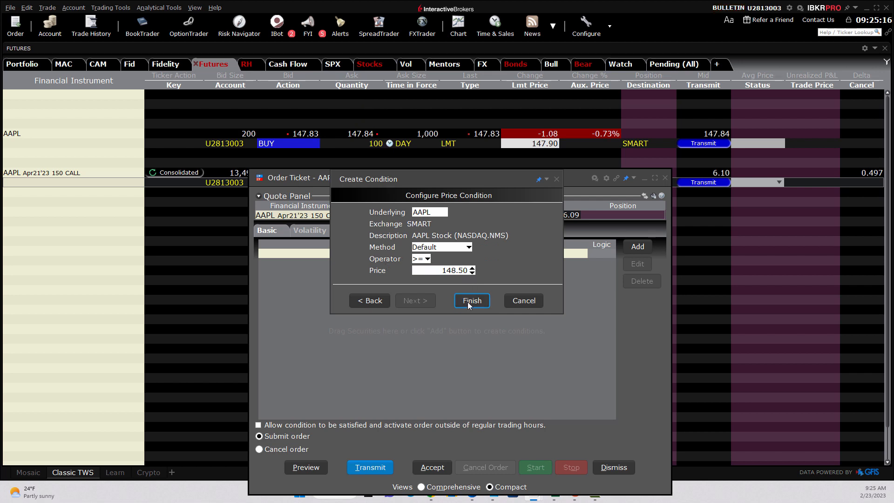
left_click(471, 300)
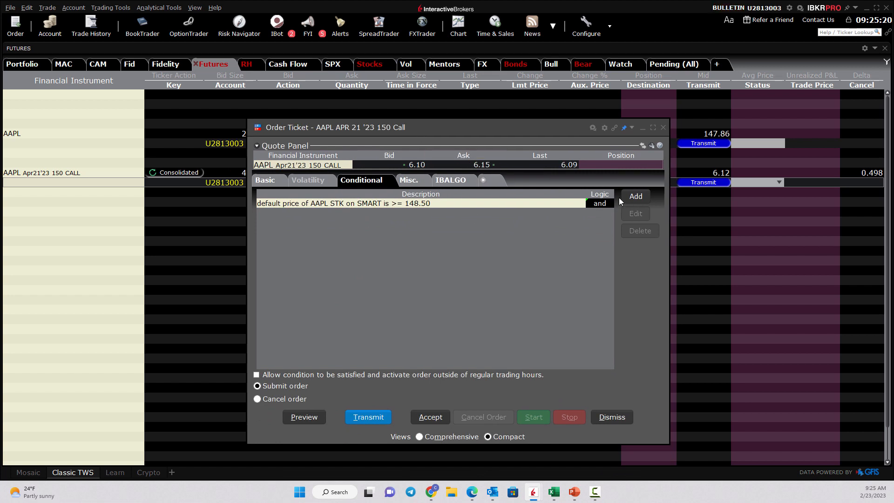
- Back out of Create Condition twice, leaving the call ticket with its single AAPL price condition
left_click(634, 196)
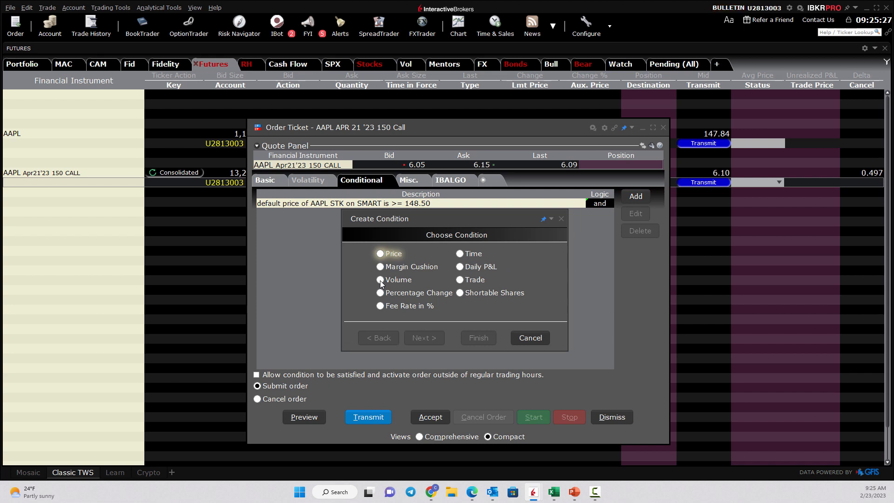
mouse_move(421, 274)
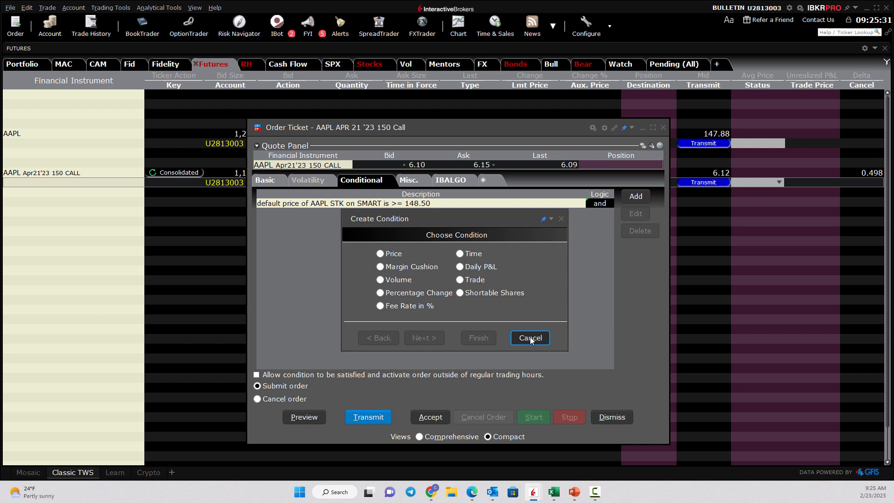
left_click(529, 337)
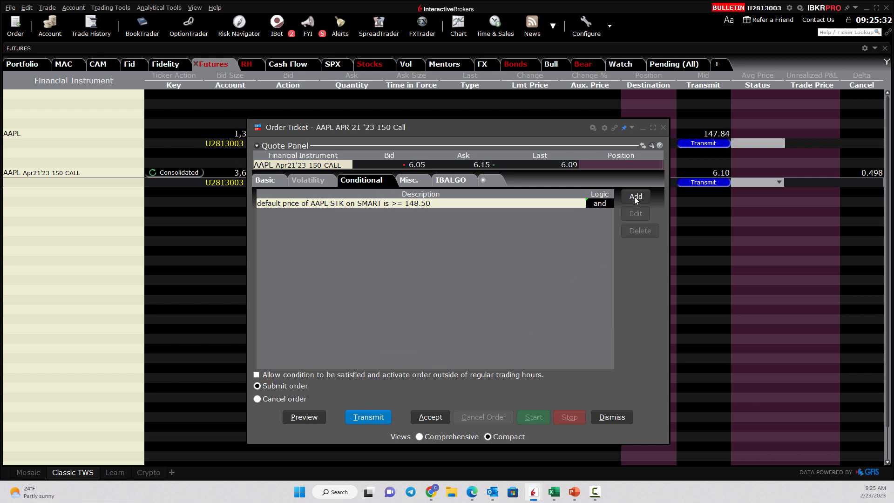
left_click(634, 196)
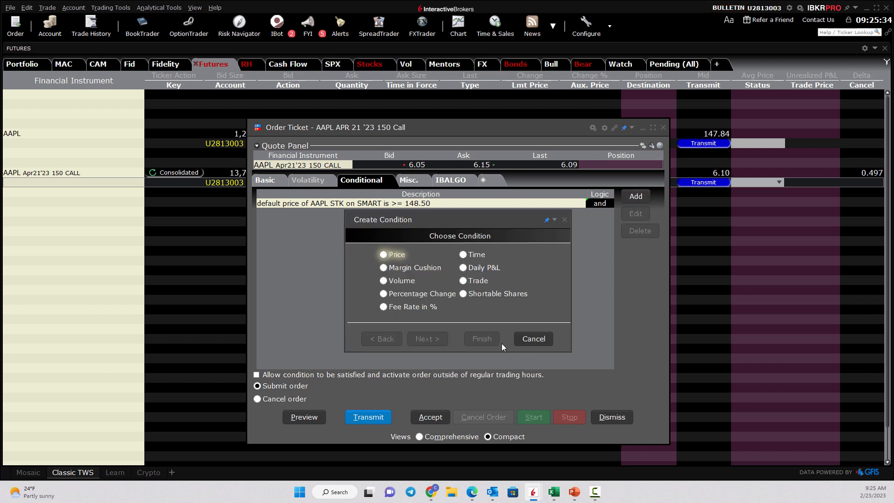
left_click(531, 338)
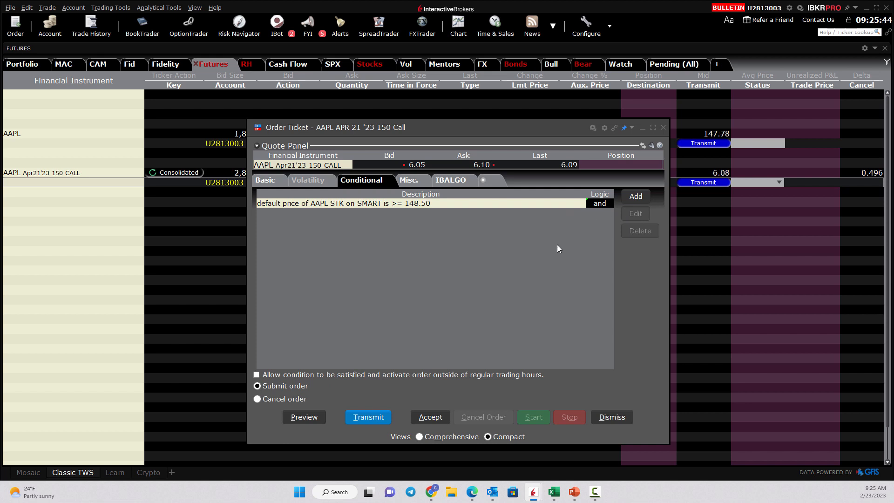
mouse_move(400, 240)
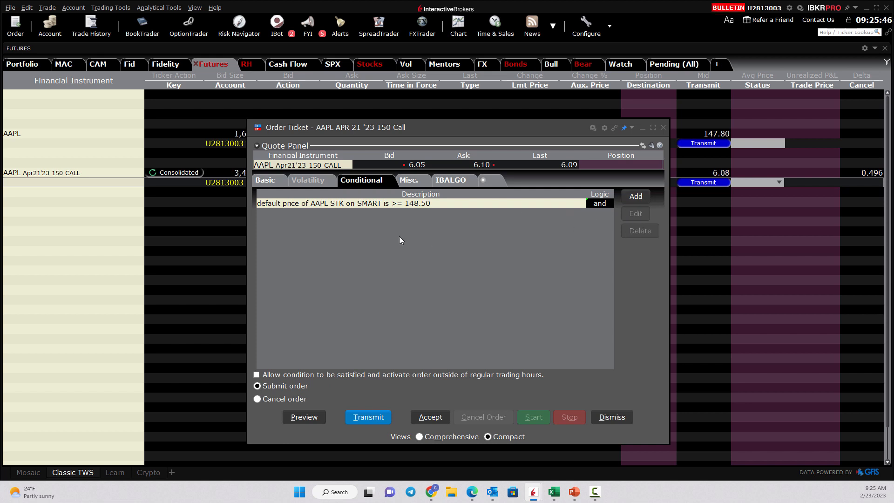
mouse_move(519, 223)
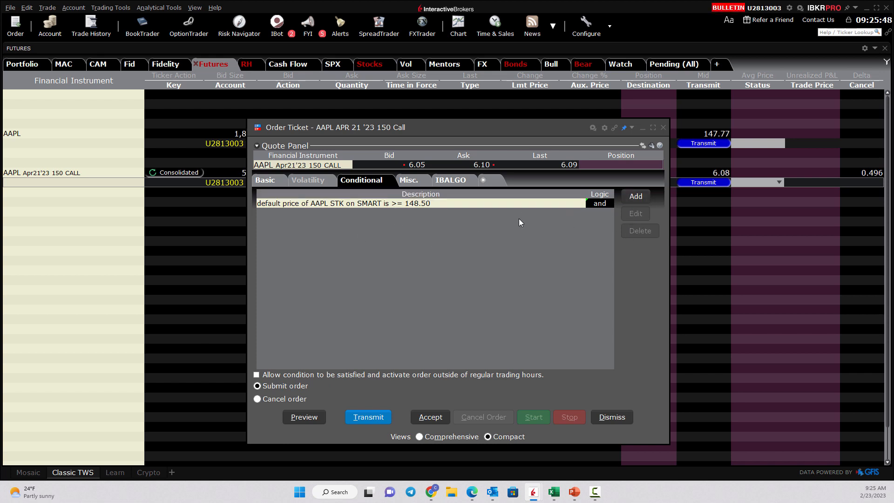
mouse_move(674, 145)
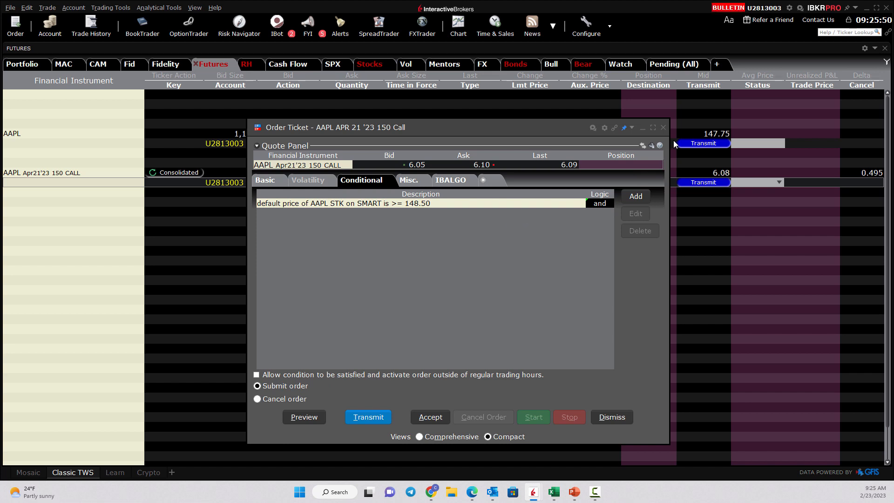
mouse_move(662, 127)
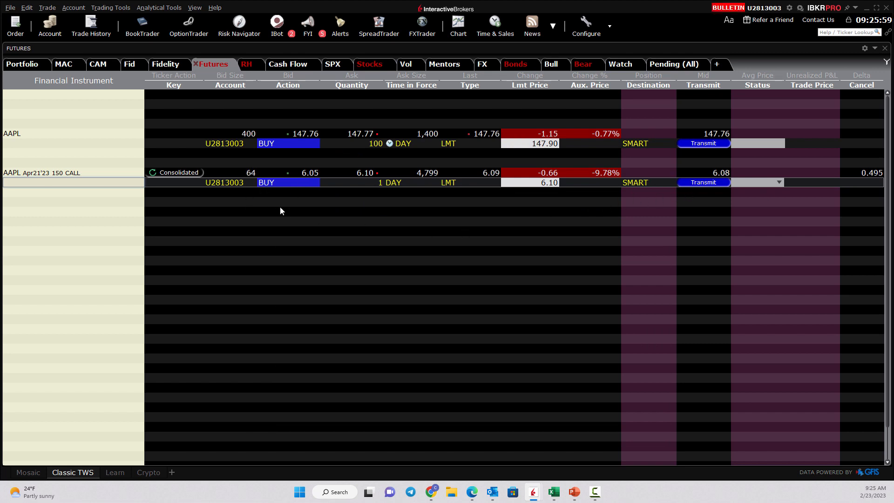
- Enter GOOG as a butterfly combo with MAR 17 '23 expiry, CALL, lower strike 93.0
left_click(73, 222)
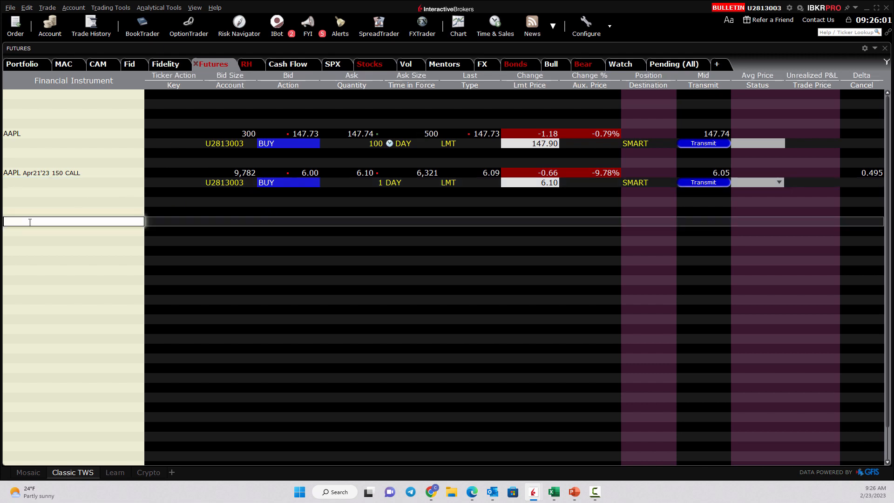
mouse_move(40, 232)
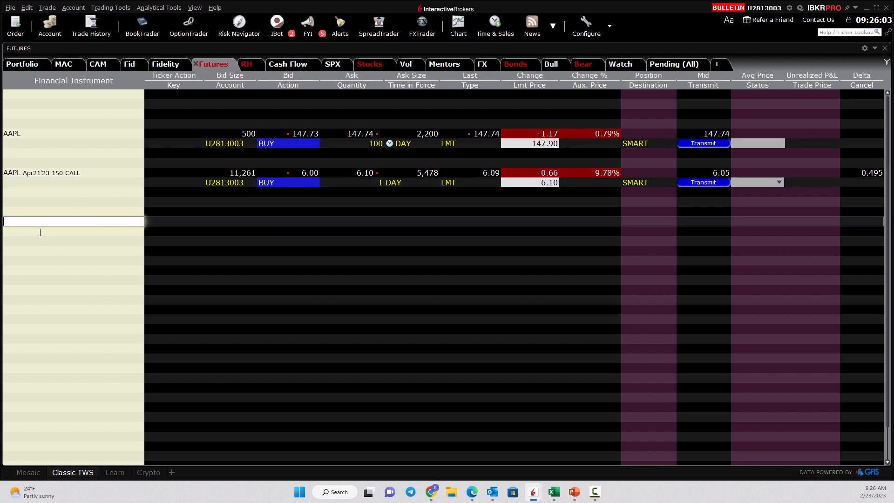
type("go")
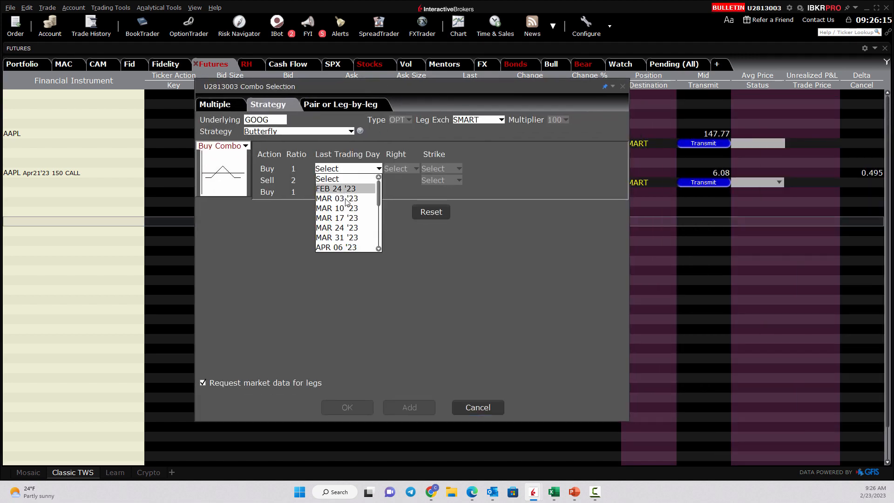
left_click(337, 218)
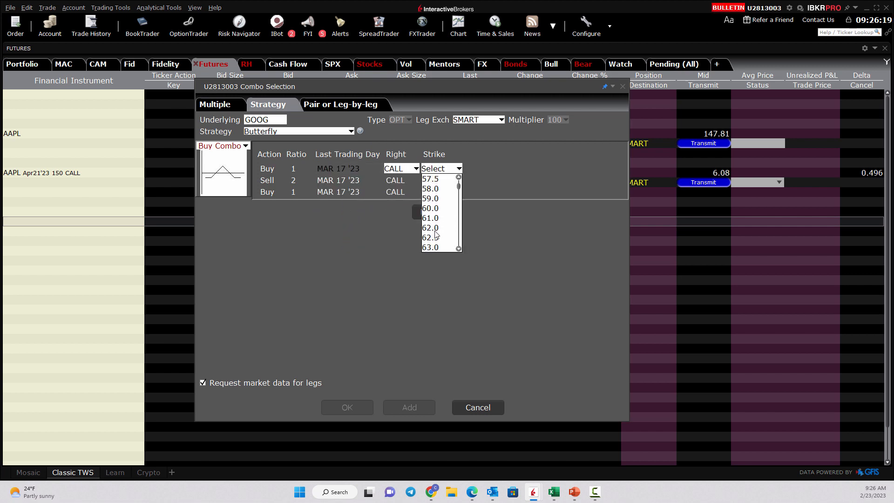
scroll("down", 3)
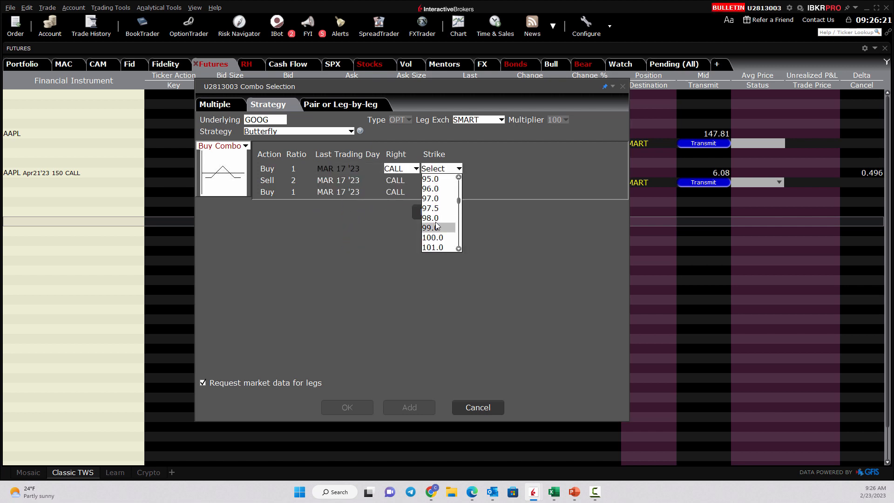
scroll("up", 3)
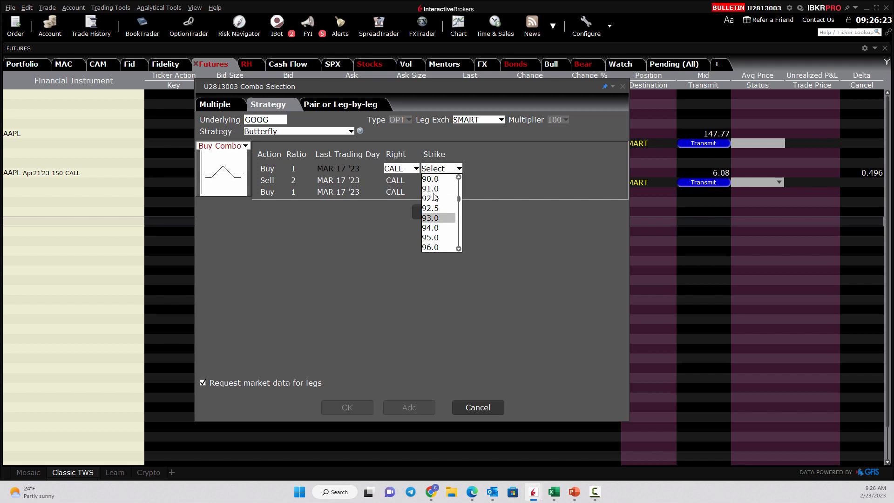
left_click(430, 216)
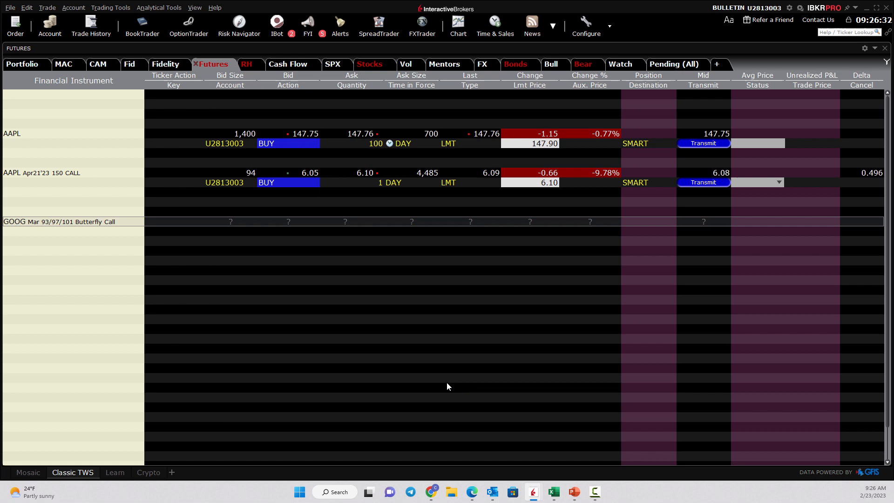
- Create a buy order from the butterfly's Bid and bring up its full order ticket
left_click(58, 222)
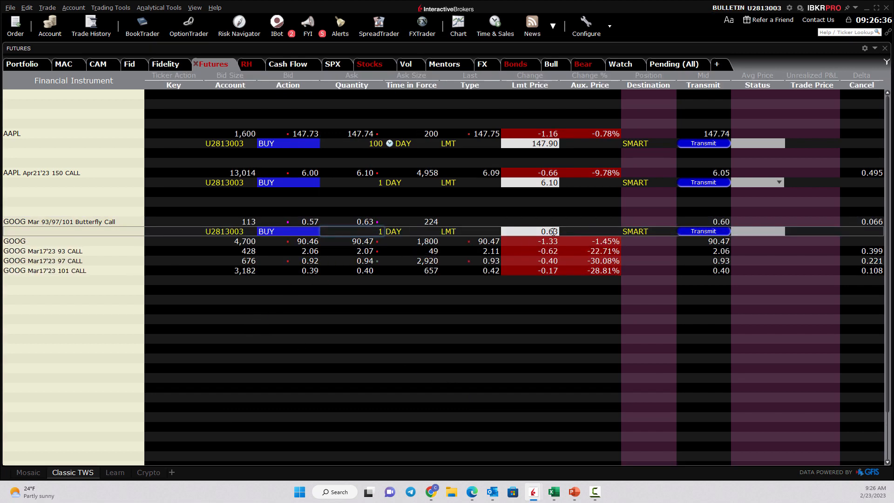
left_click(529, 231)
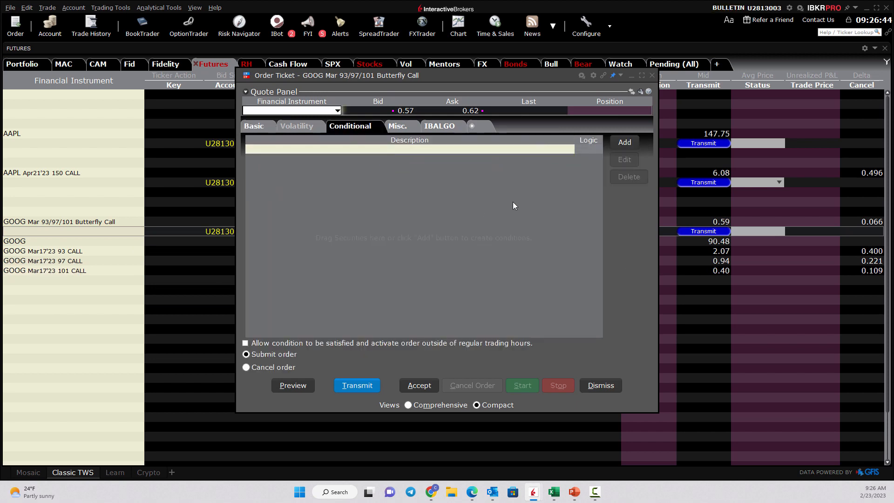
- Add a price condition: last GOOG stock price <= 89.00
left_click(623, 142)
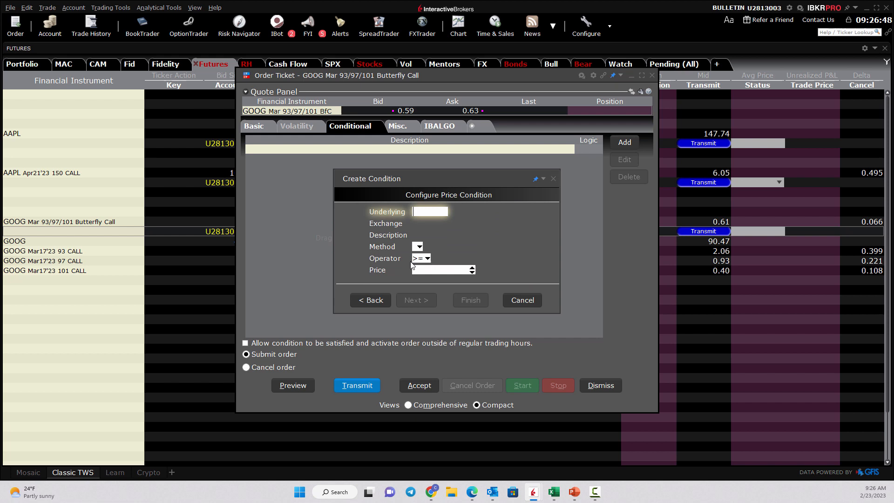
type("goog")
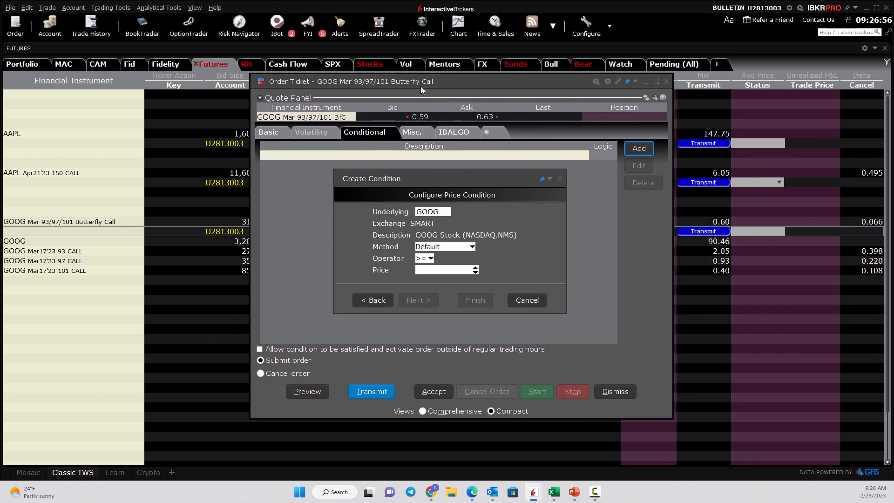
left_click(444, 245)
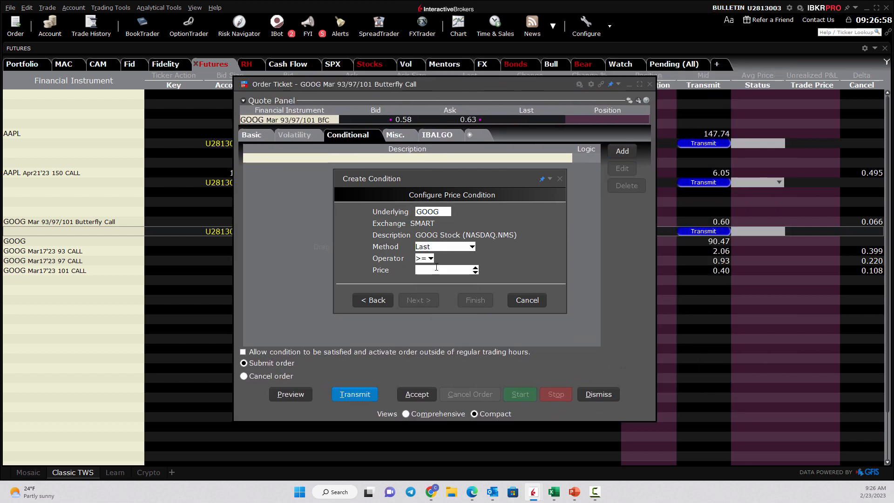
left_click(425, 258)
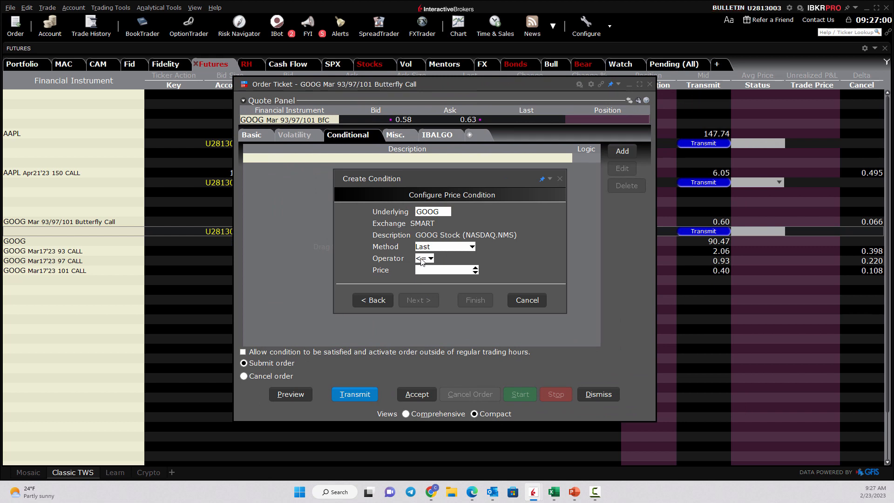
left_click(474, 269)
type("89")
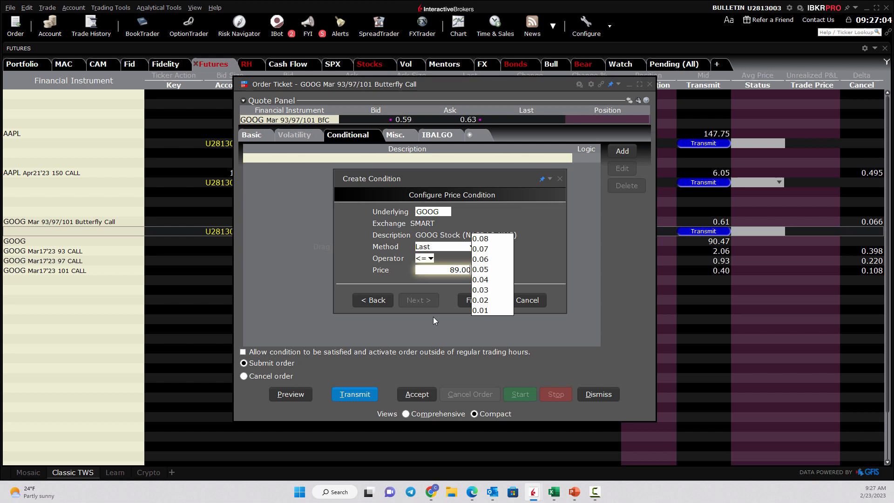
left_click(468, 300)
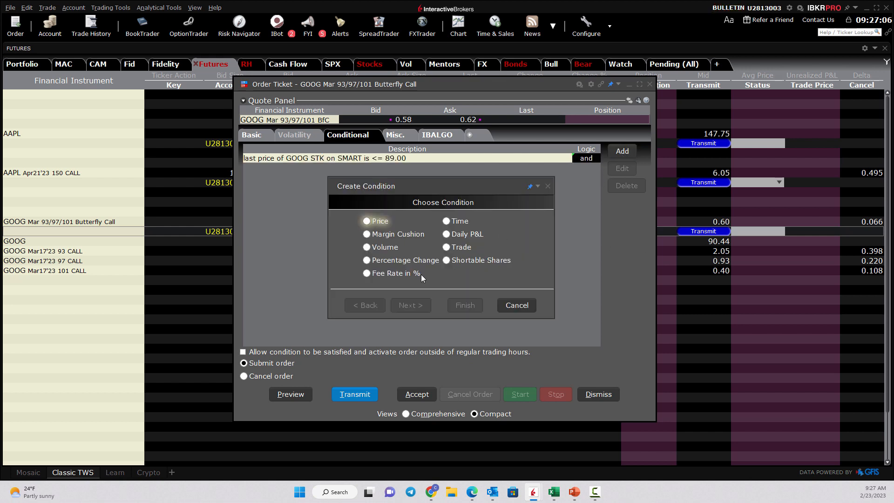
- Add a second price condition on SPY stock (SMART): price >= 398.0
left_click(409, 305)
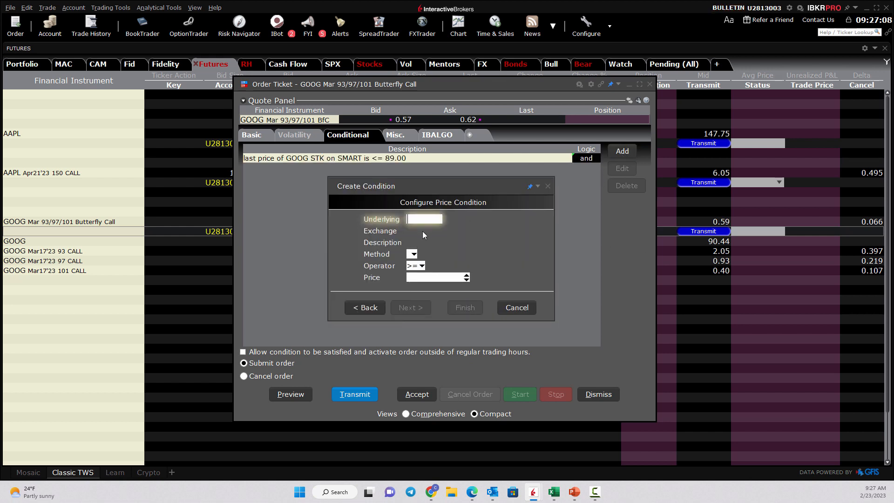
type("spy")
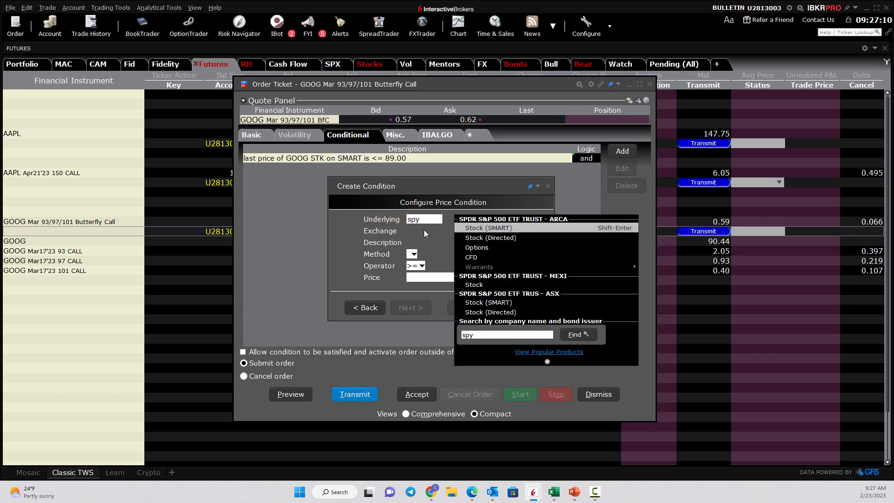
left_click(487, 227)
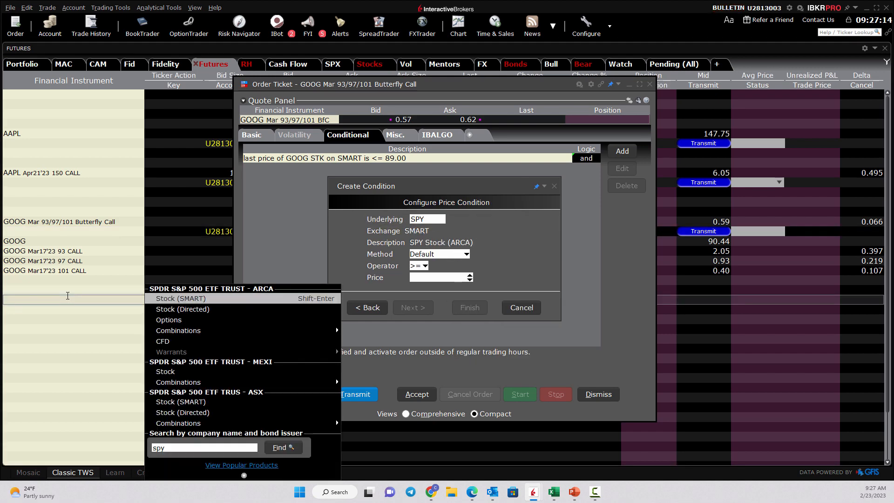
left_click(180, 298)
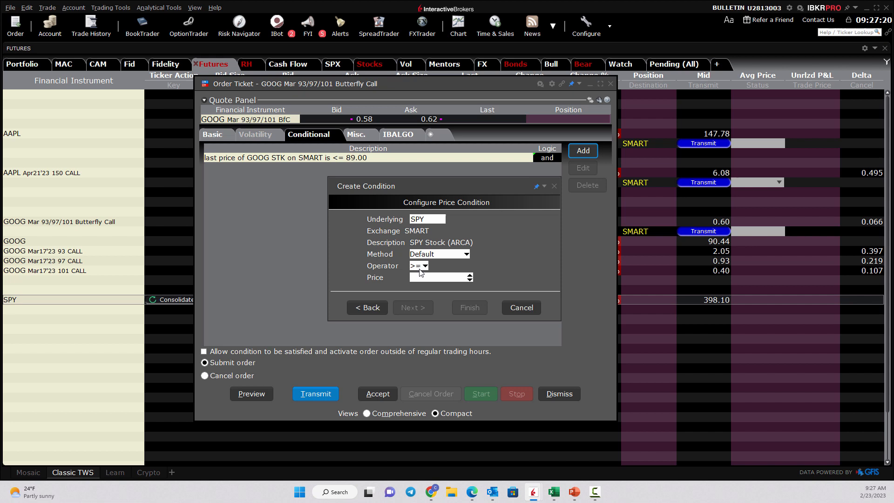
left_click(468, 277)
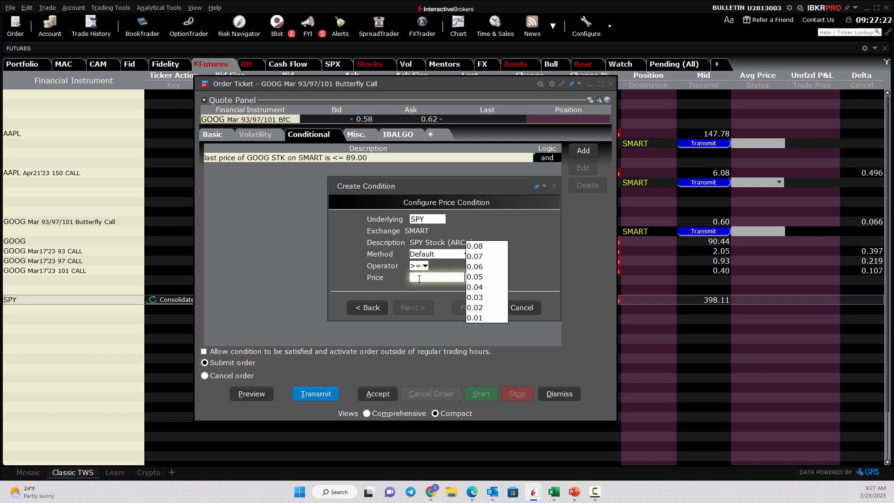
type("398.0")
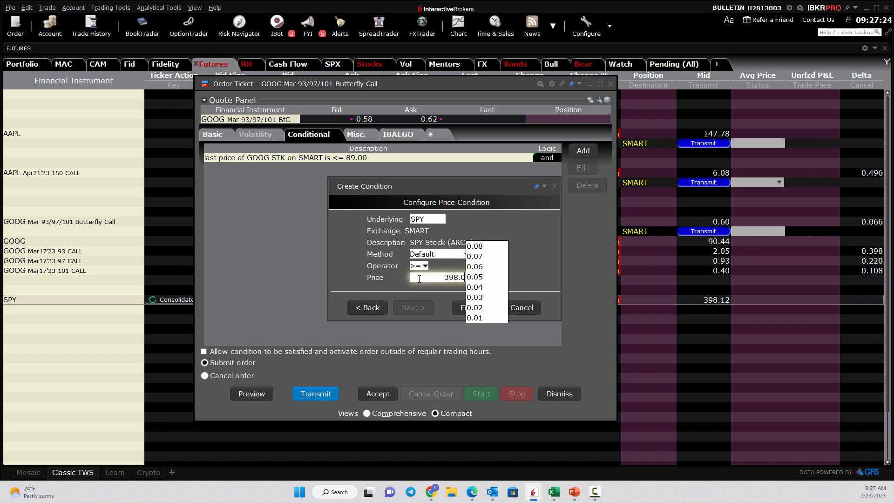
left_click(462, 307)
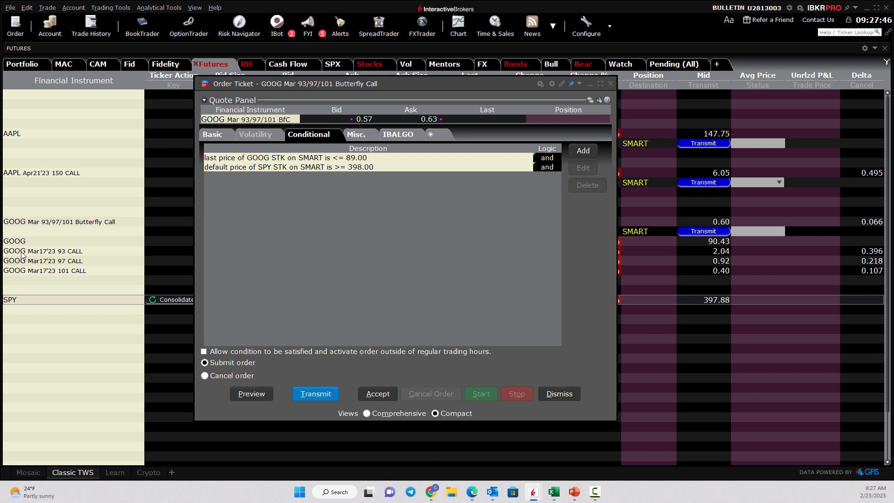
mouse_move(104, 262)
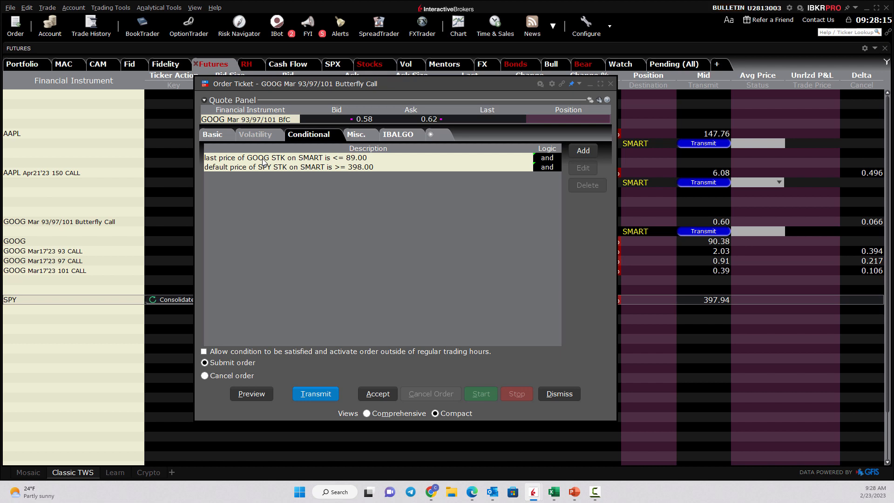
- Begin a third condition from the Conditional tab's Add button
left_click(582, 151)
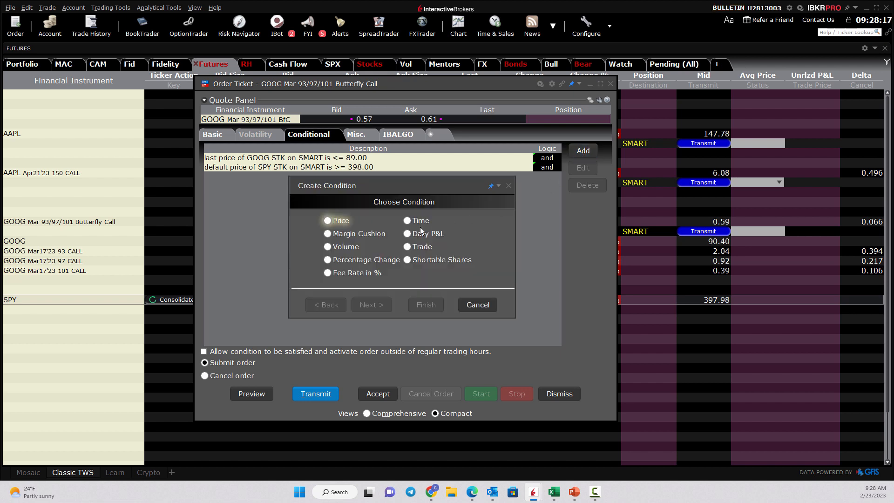
left_click(408, 220)
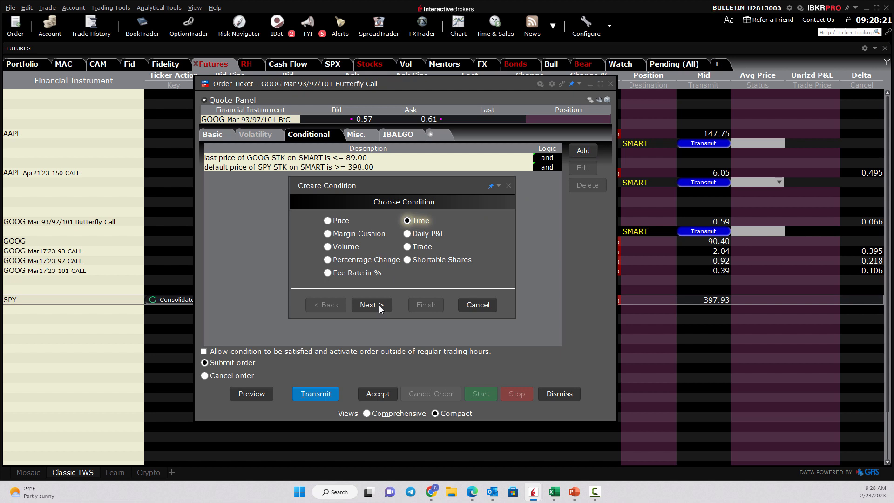
left_click(368, 305)
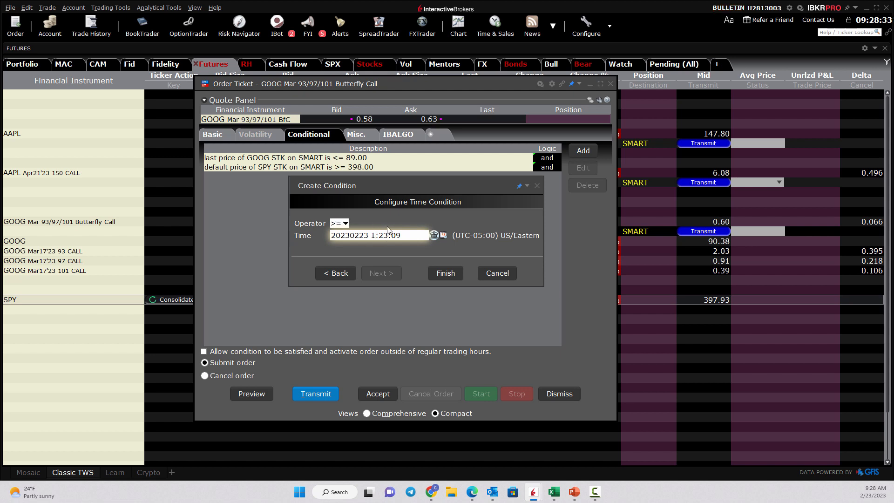
left_click(445, 273)
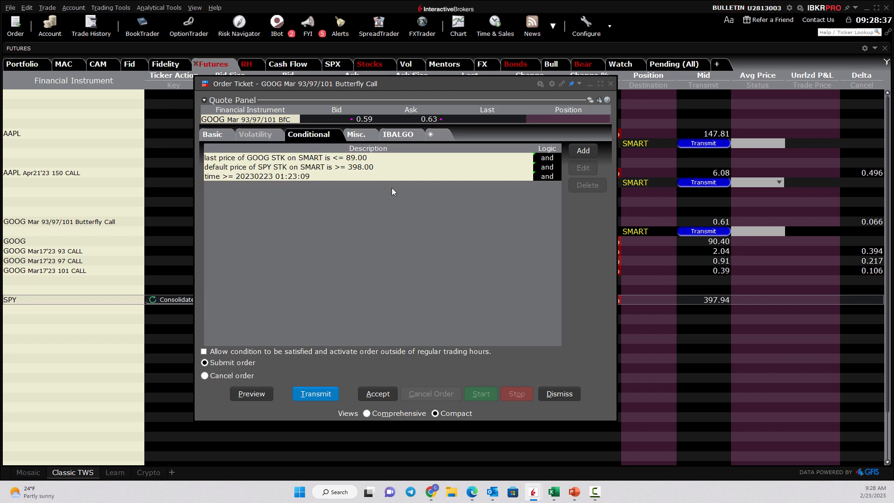
mouse_move(380, 239)
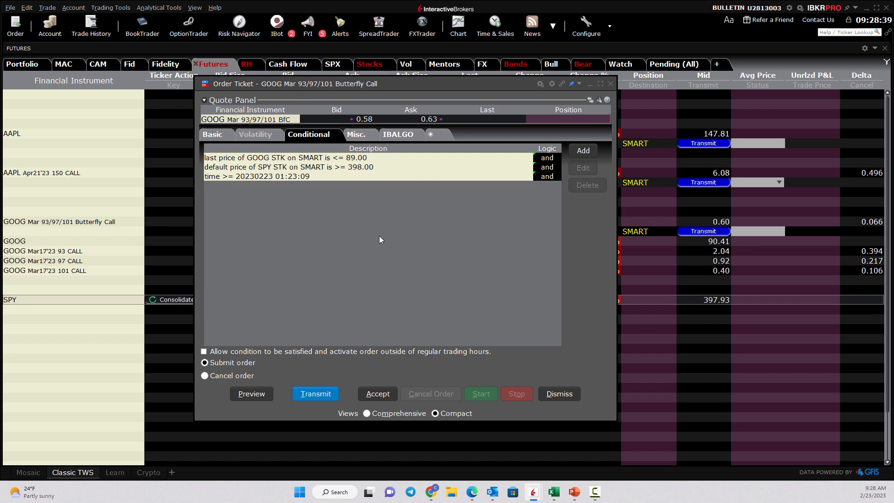
- Review the Basic settings: buy 1 at 0.45 limit, DAY, routed SMART
left_click(216, 134)
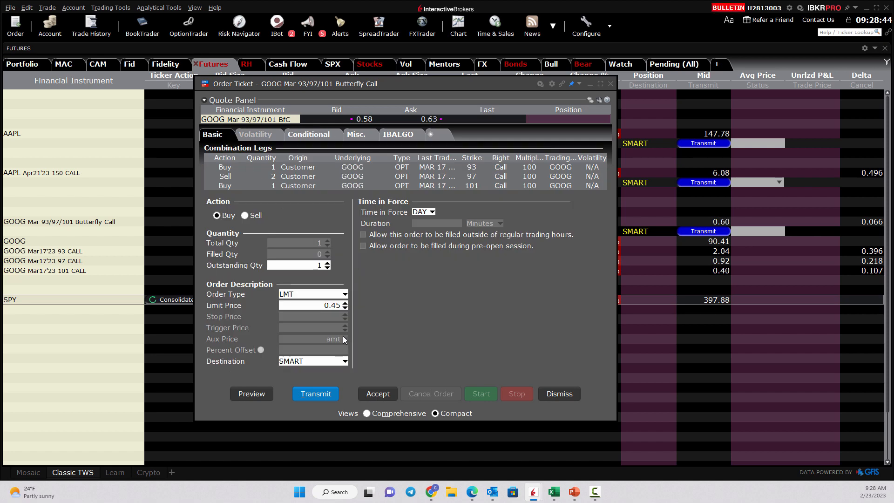
mouse_move(313, 353)
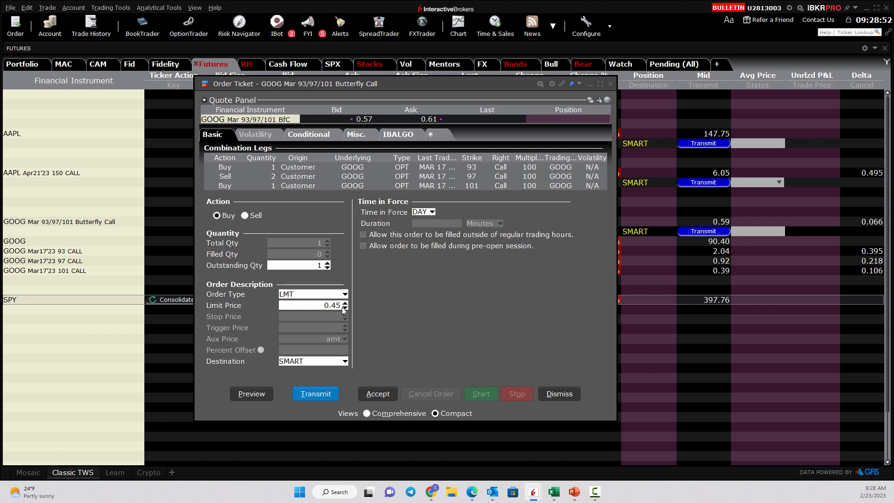
mouse_move(445, 273)
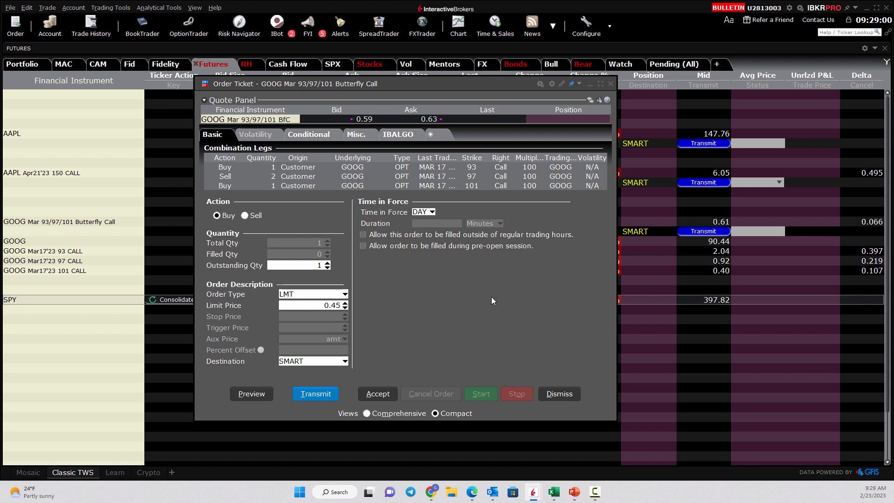
mouse_move(435, 264)
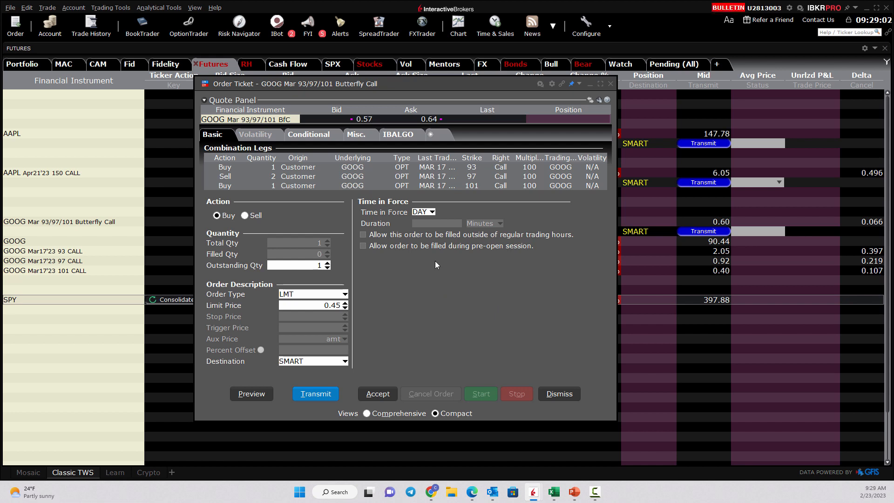
- Recheck the three conditions and accept the ticket, staging the order untransmitted
left_click(308, 134)
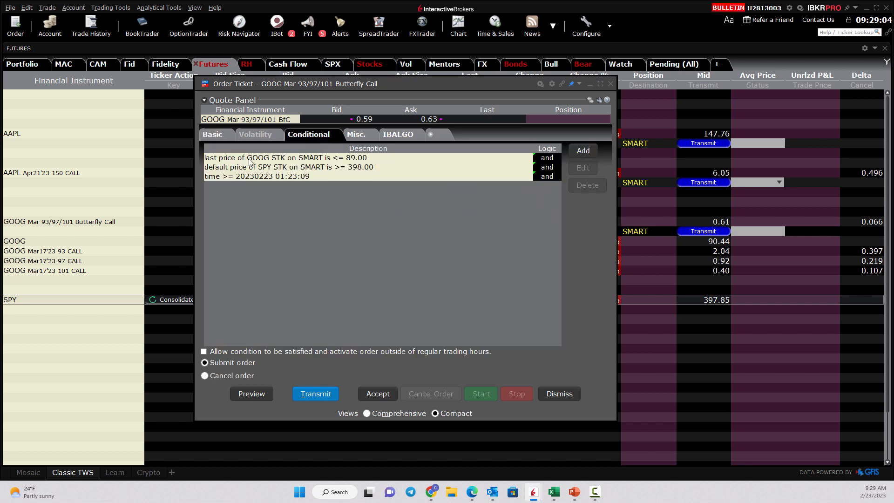
mouse_move(338, 162)
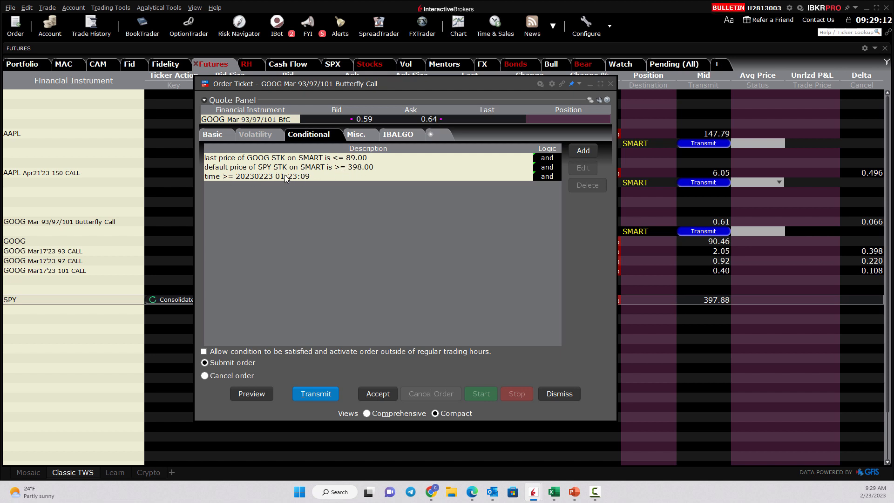
mouse_move(529, 214)
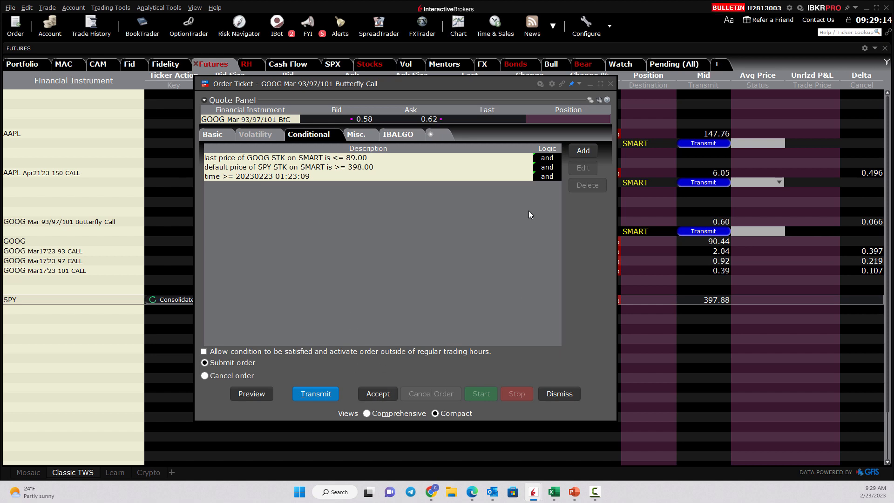
left_click(558, 392)
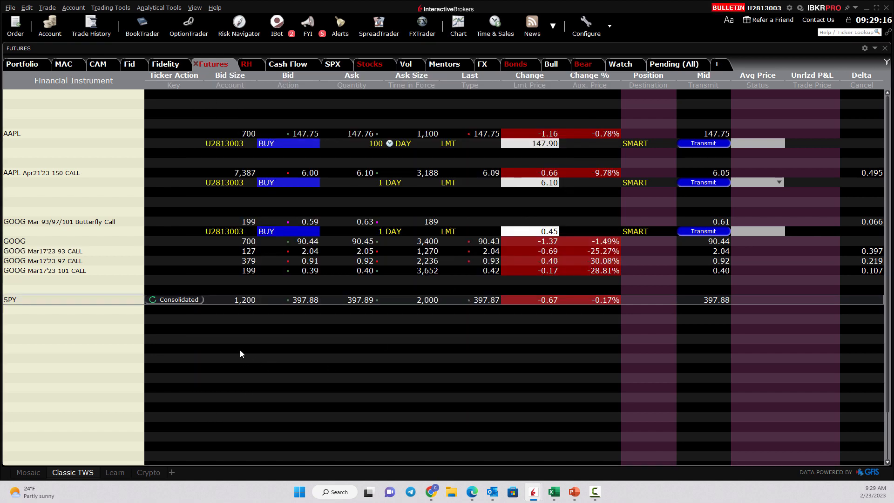